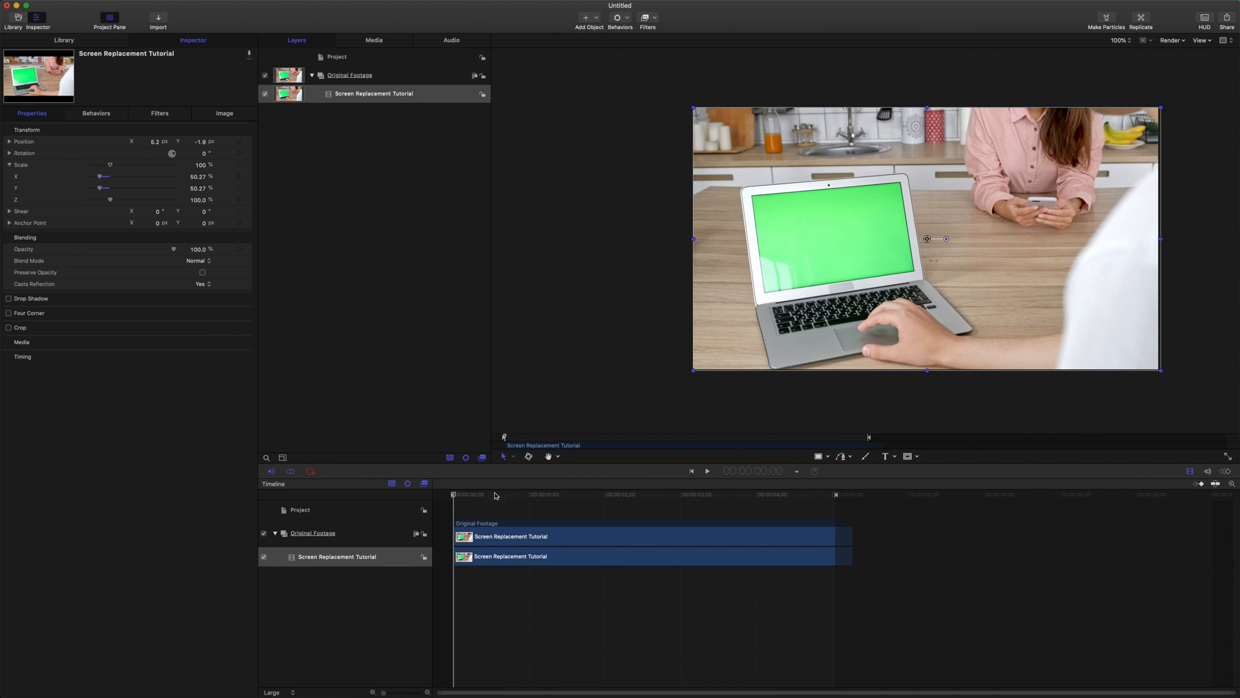
mouse_move(420, 324)
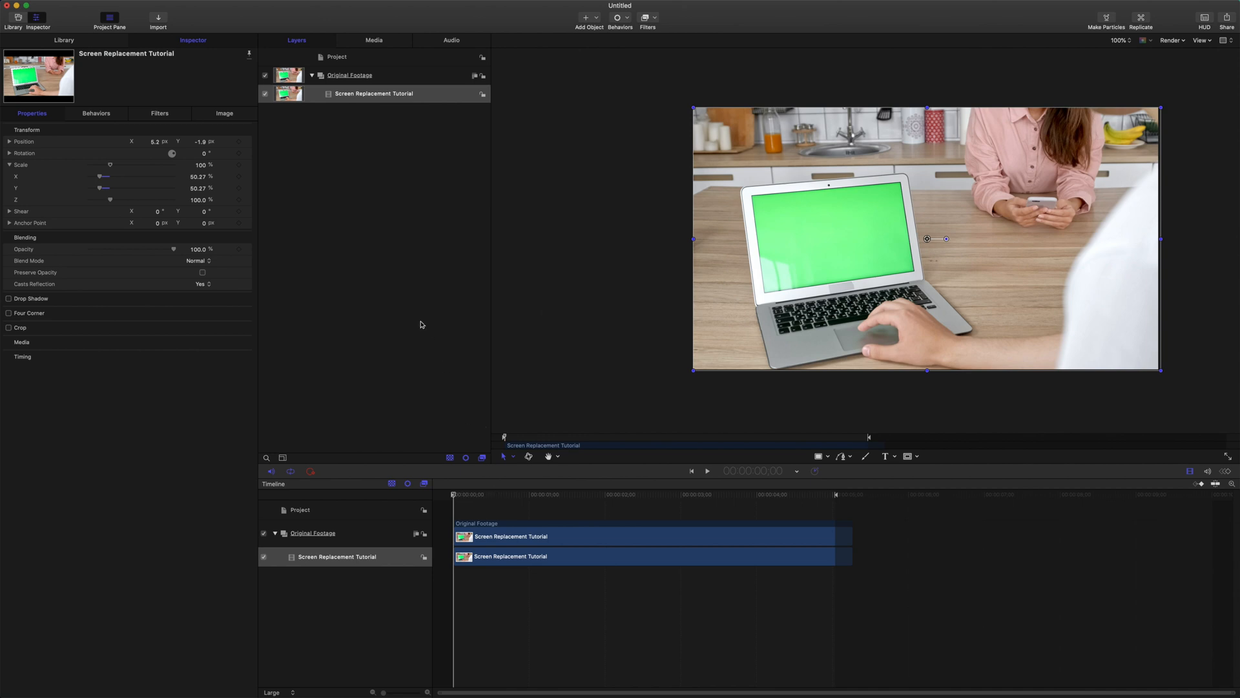
mouse_move(464, 394)
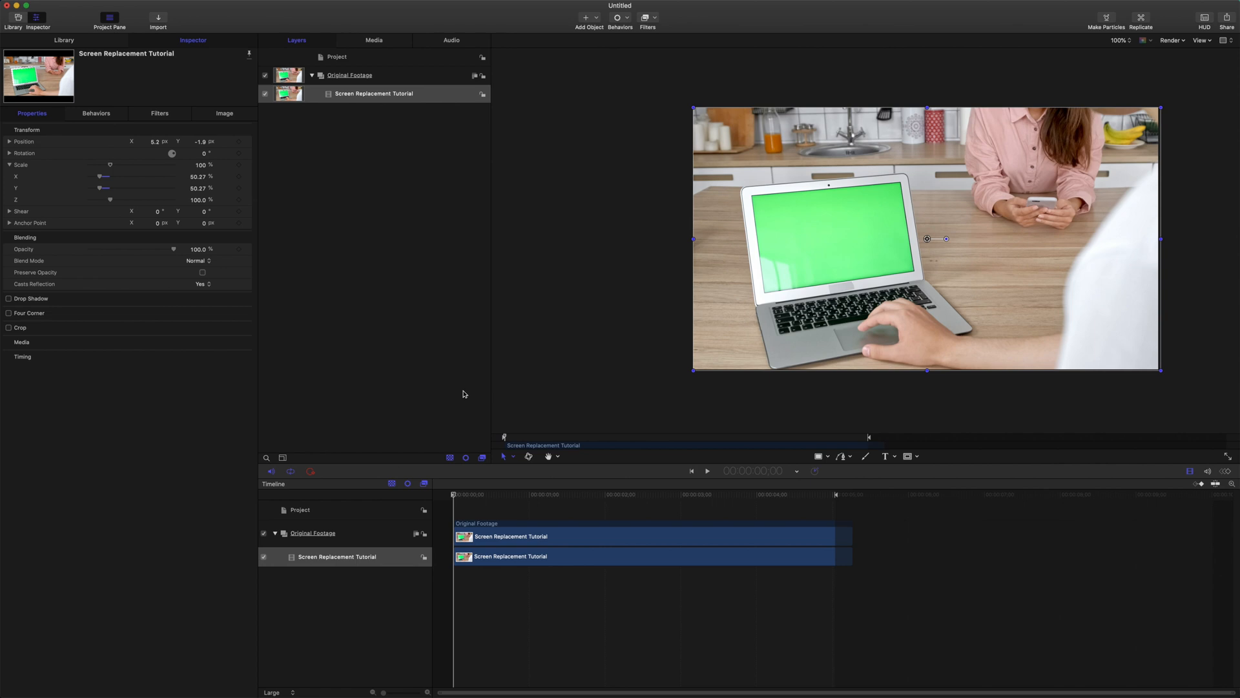
mouse_move(474, 338)
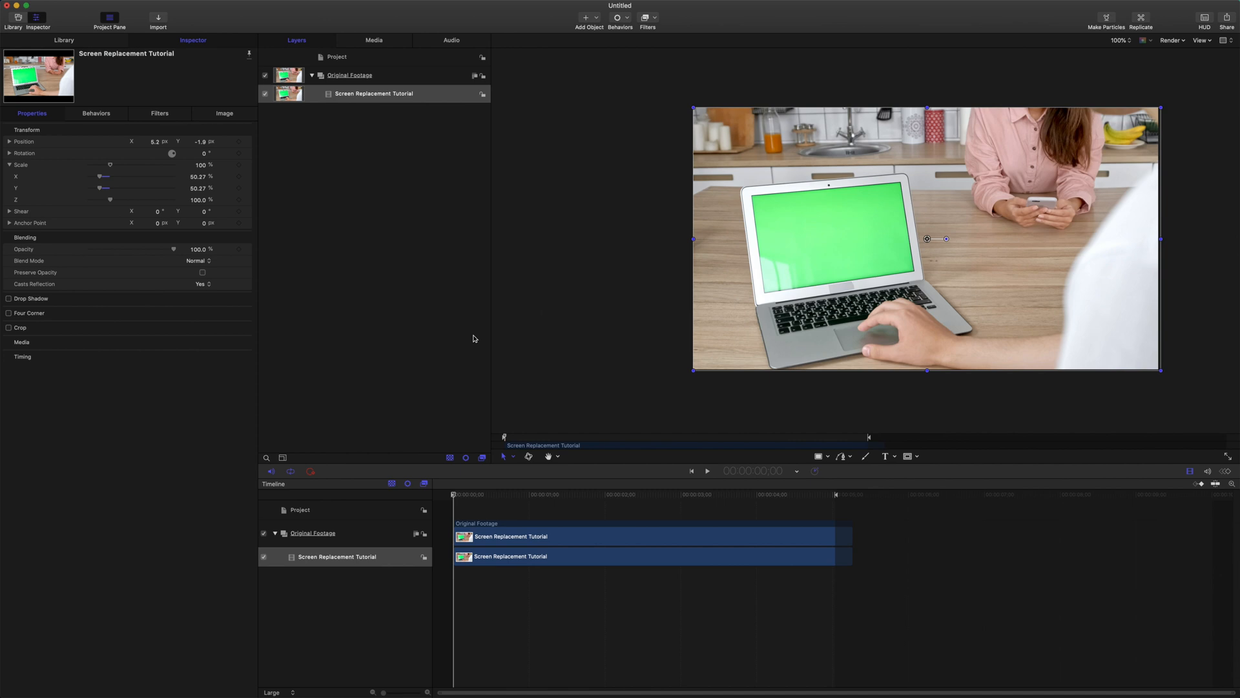
mouse_move(432, 314)
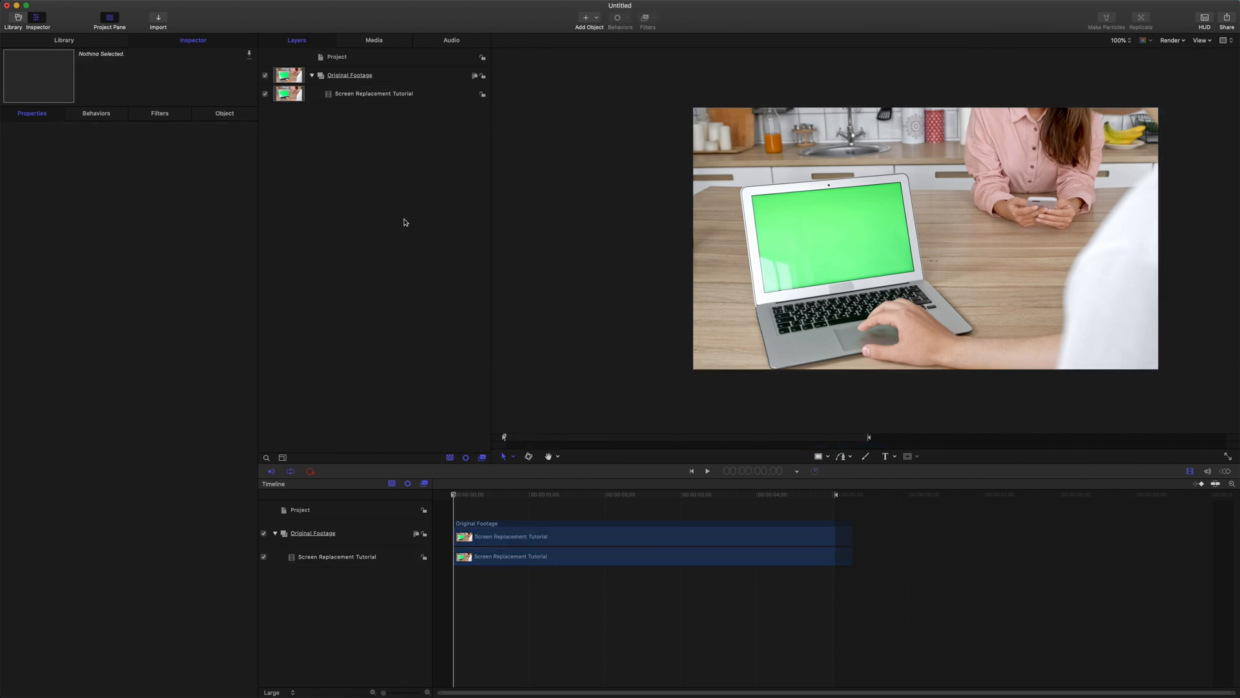
Import the Subscribe image and add a Match Move behavior from Motion Tracking.
click(63, 5)
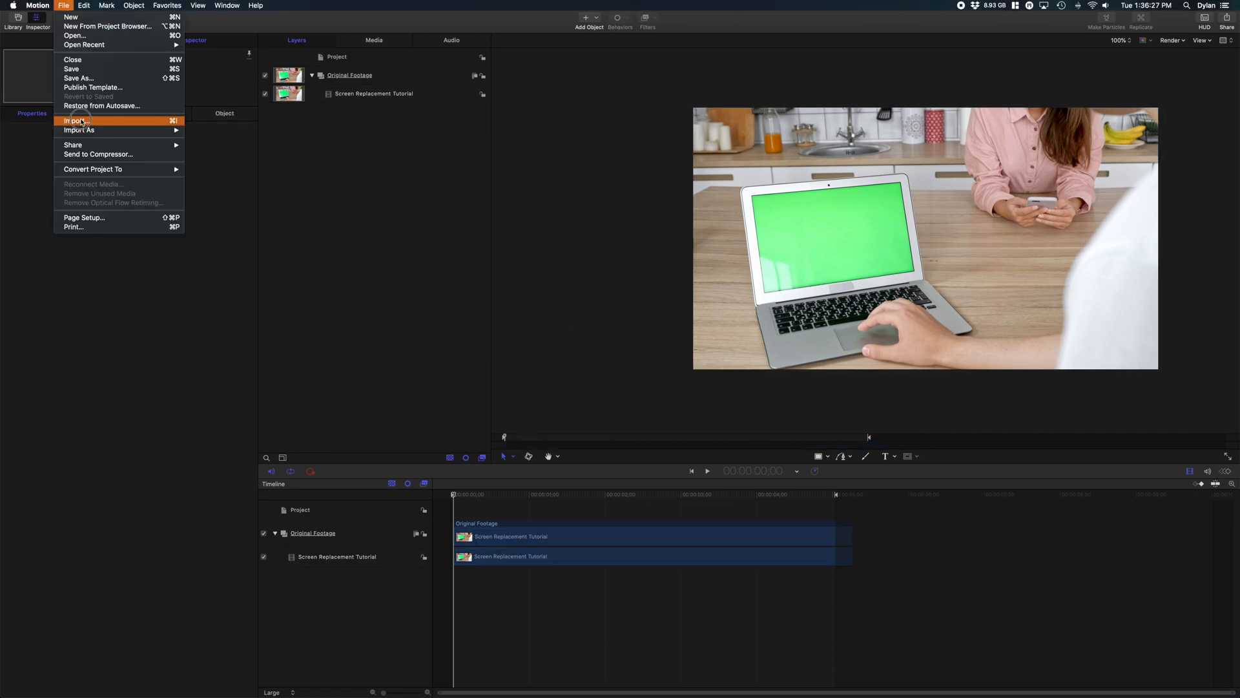
click(75, 121)
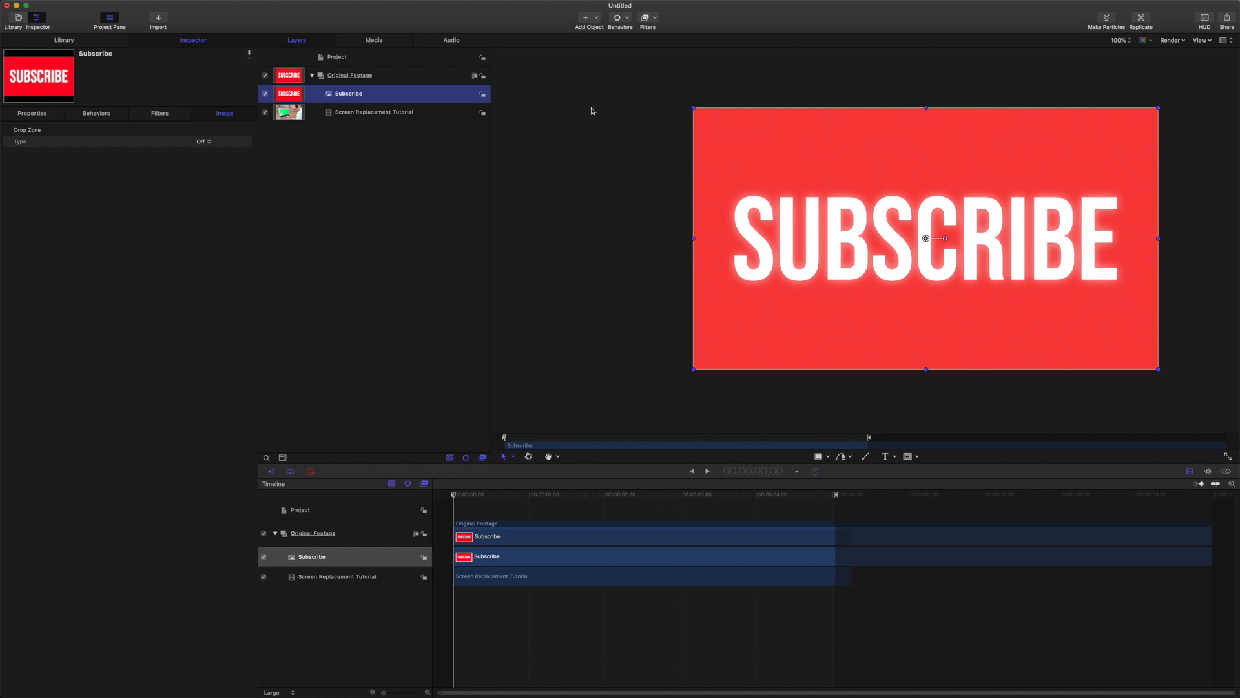
click(619, 18)
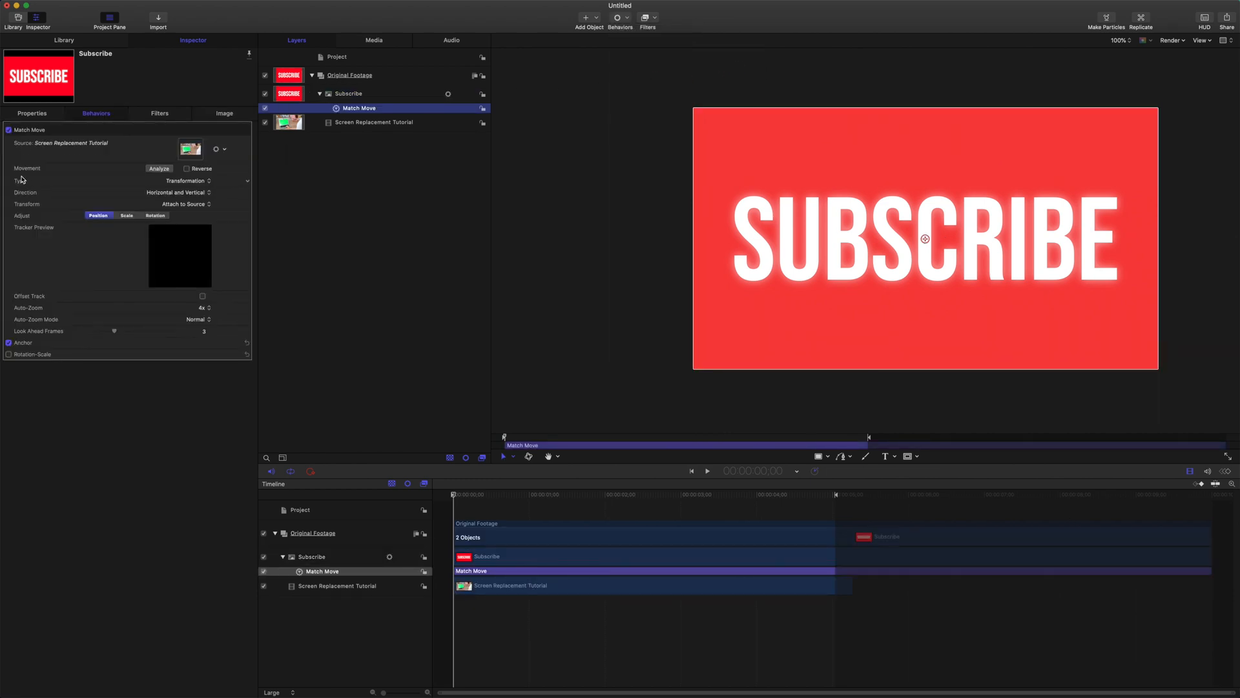
Set Match Move to Four Corners and drag each Subscribe corner onto the laptop screen's corners.
click(188, 181)
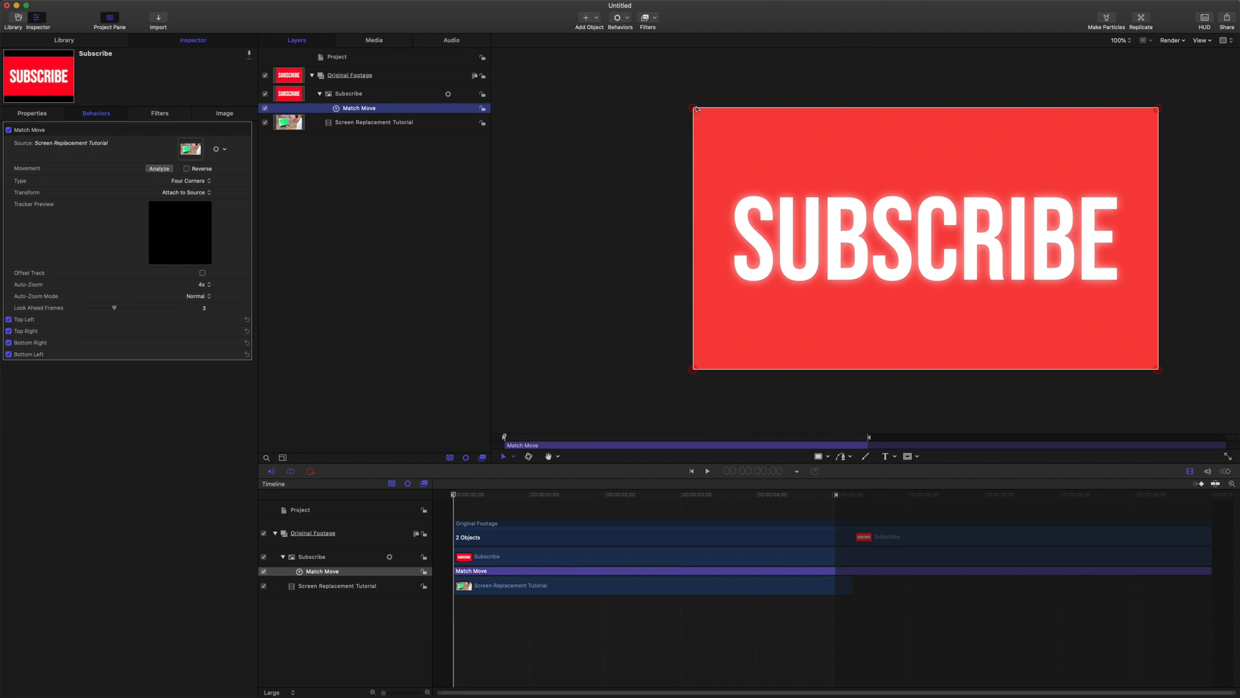
mouse_move(675, 384)
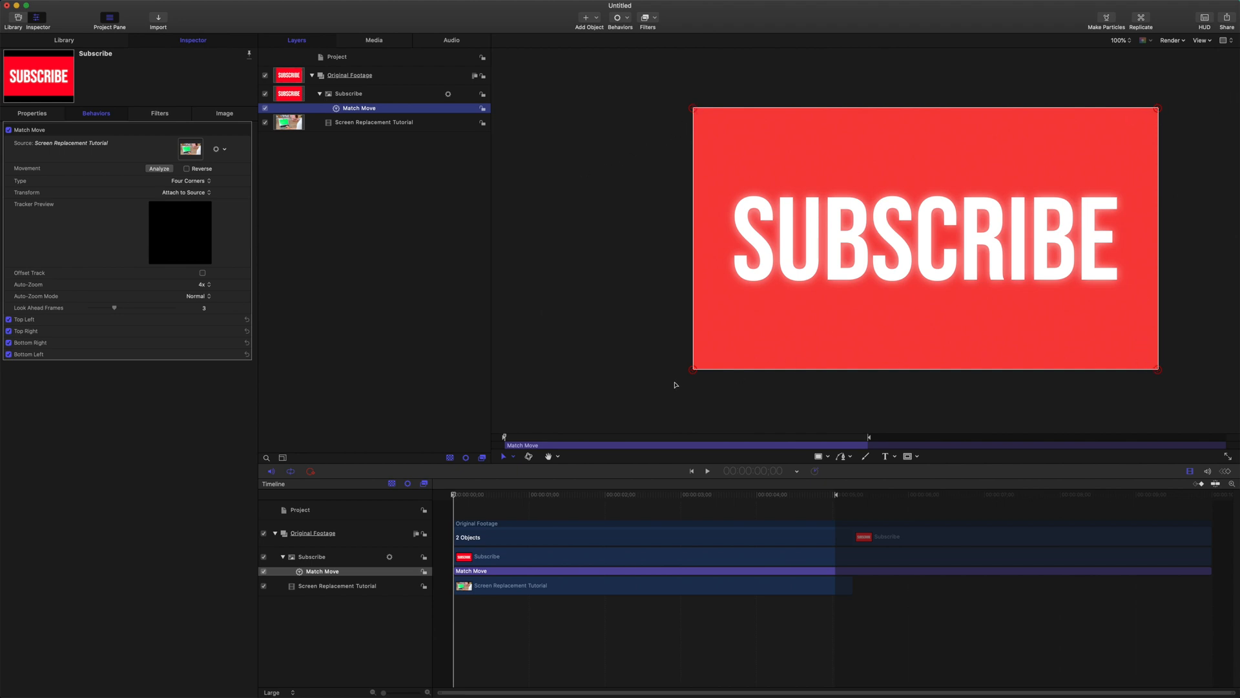
mouse_move(685, 109)
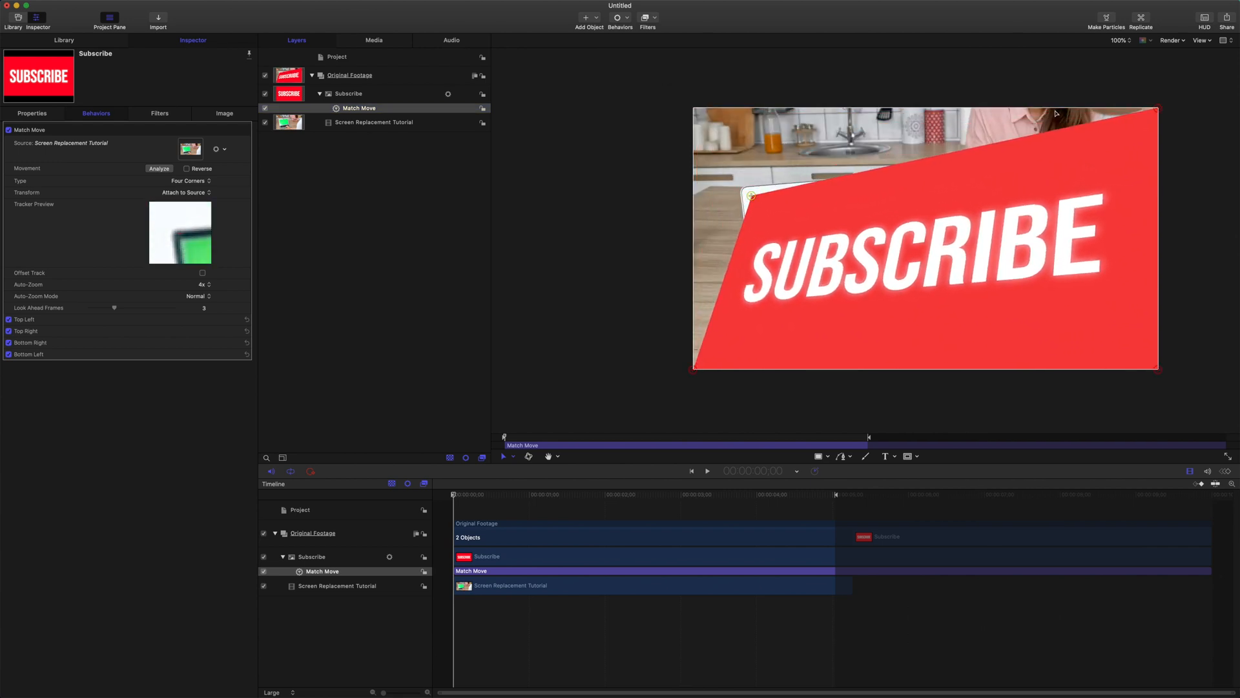
drag(1056, 112, 898, 178)
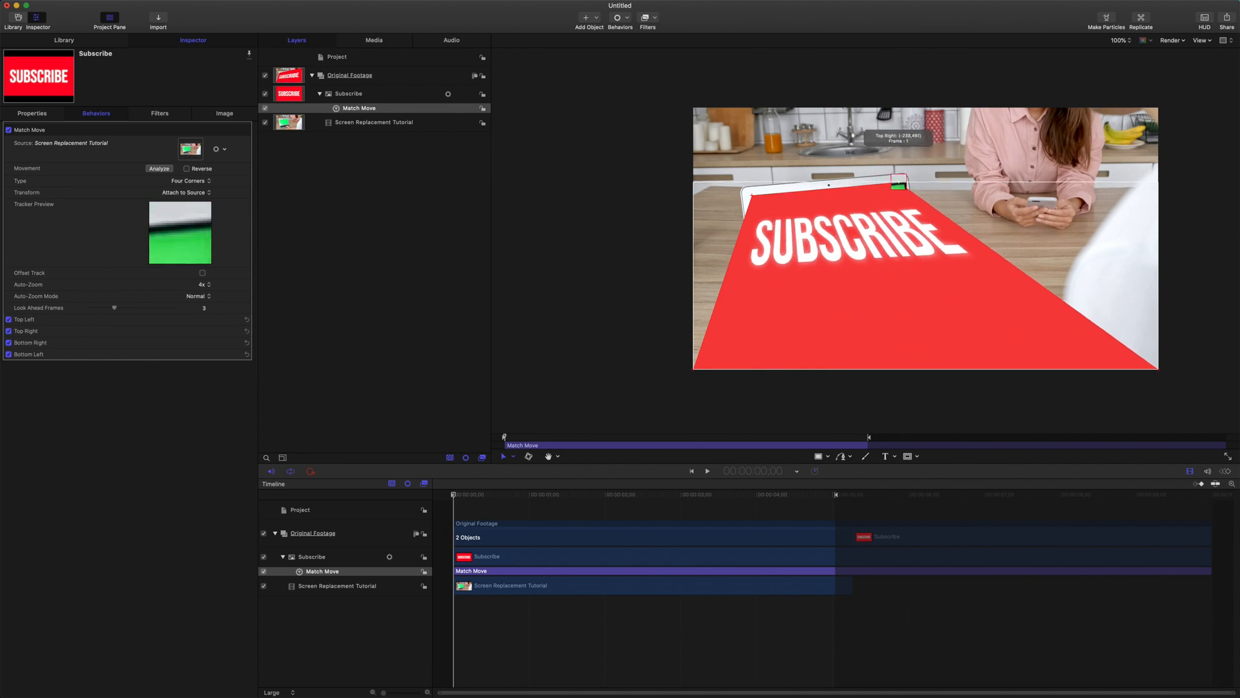
drag(894, 186, 1152, 109)
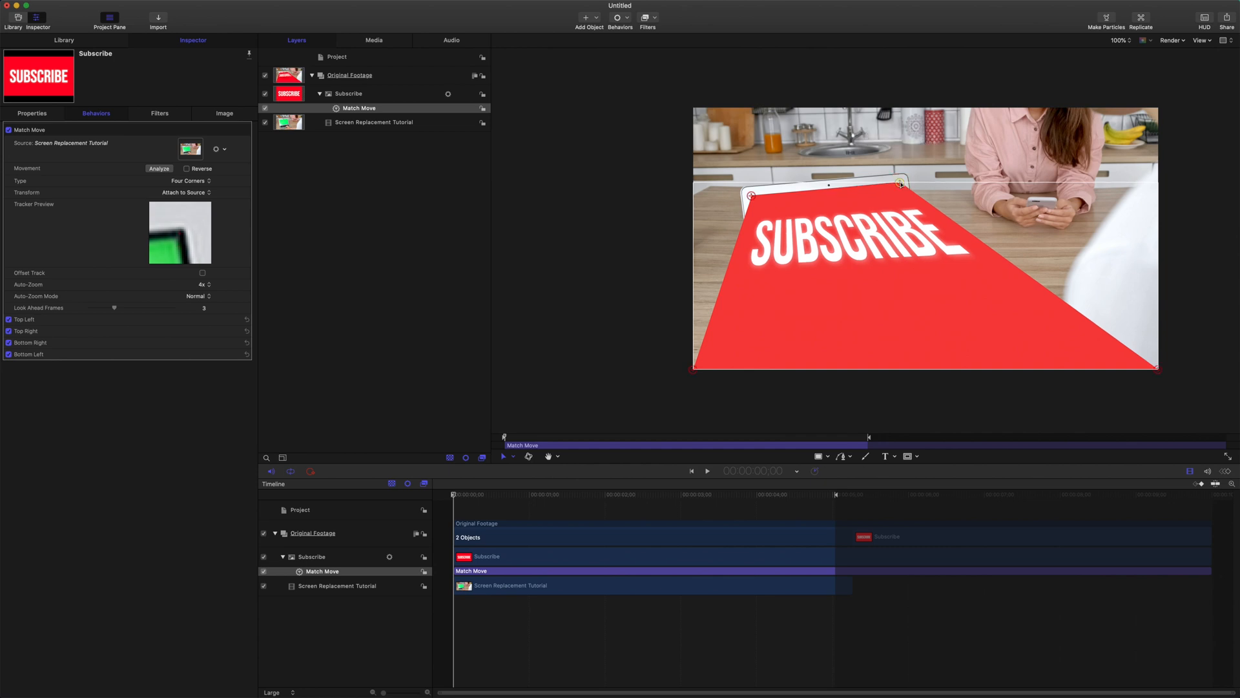
drag(899, 183, 921, 255)
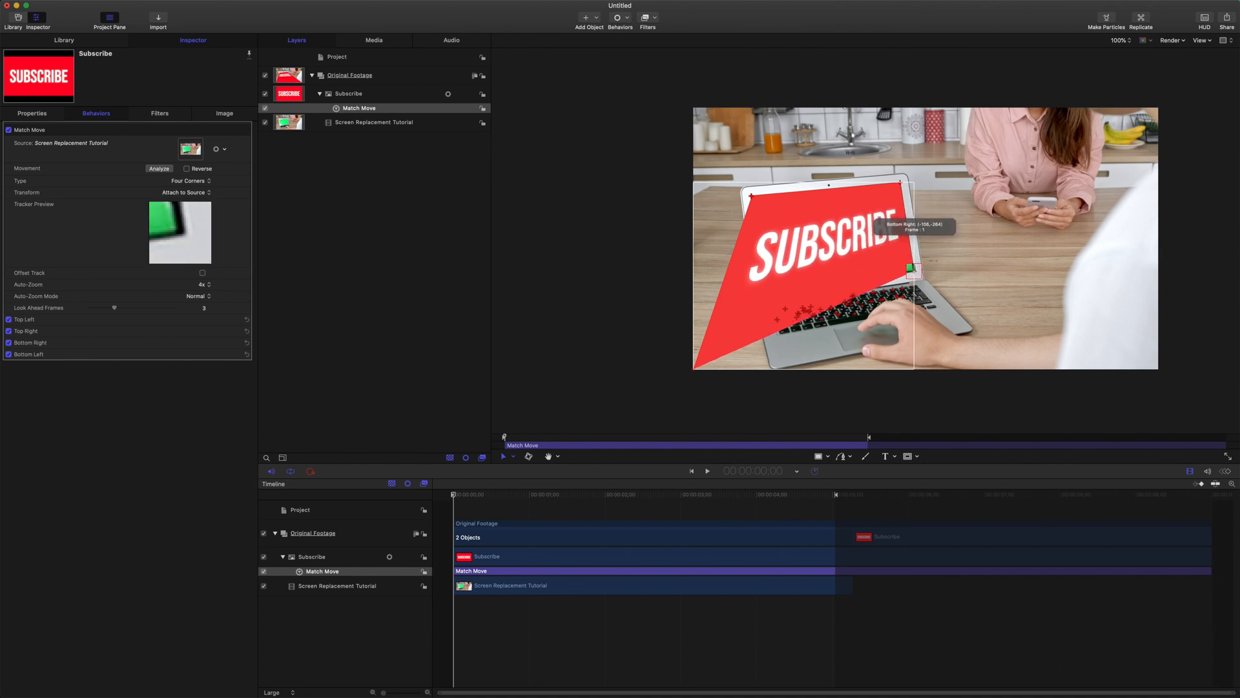
drag(909, 269, 691, 367)
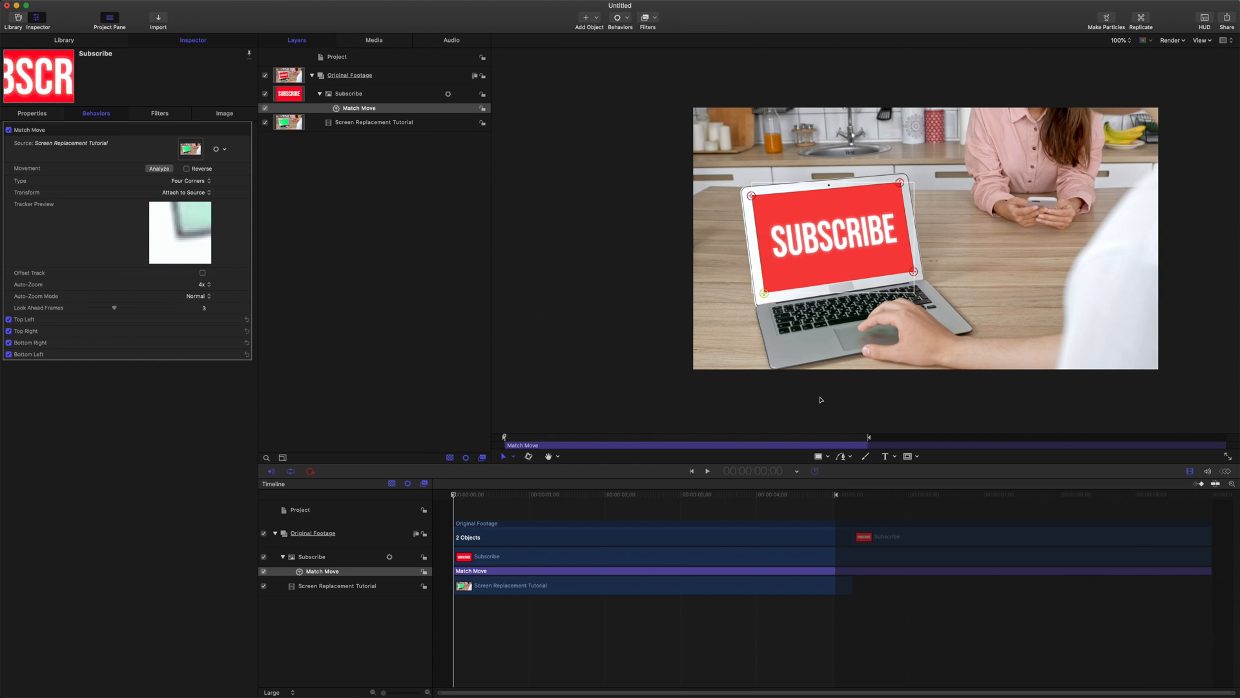
mouse_move(754, 250)
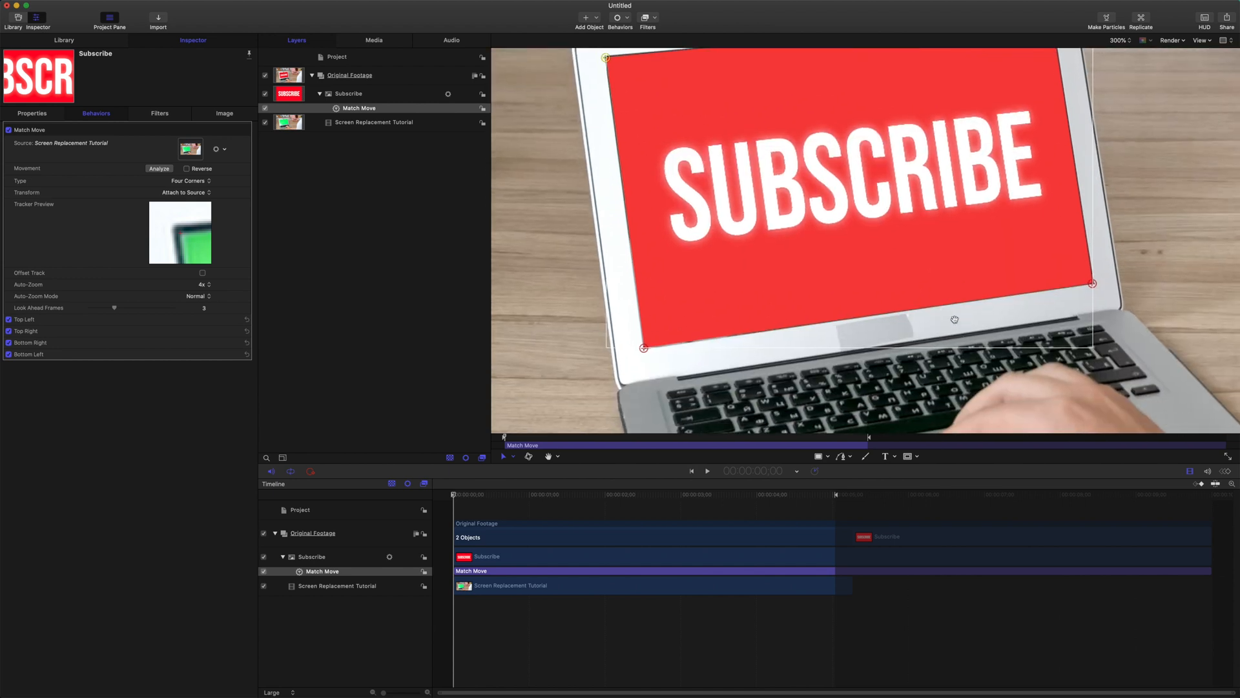
Return the canvas zoom to 100% and analyze the four-corner track across the clip.
click(1120, 40)
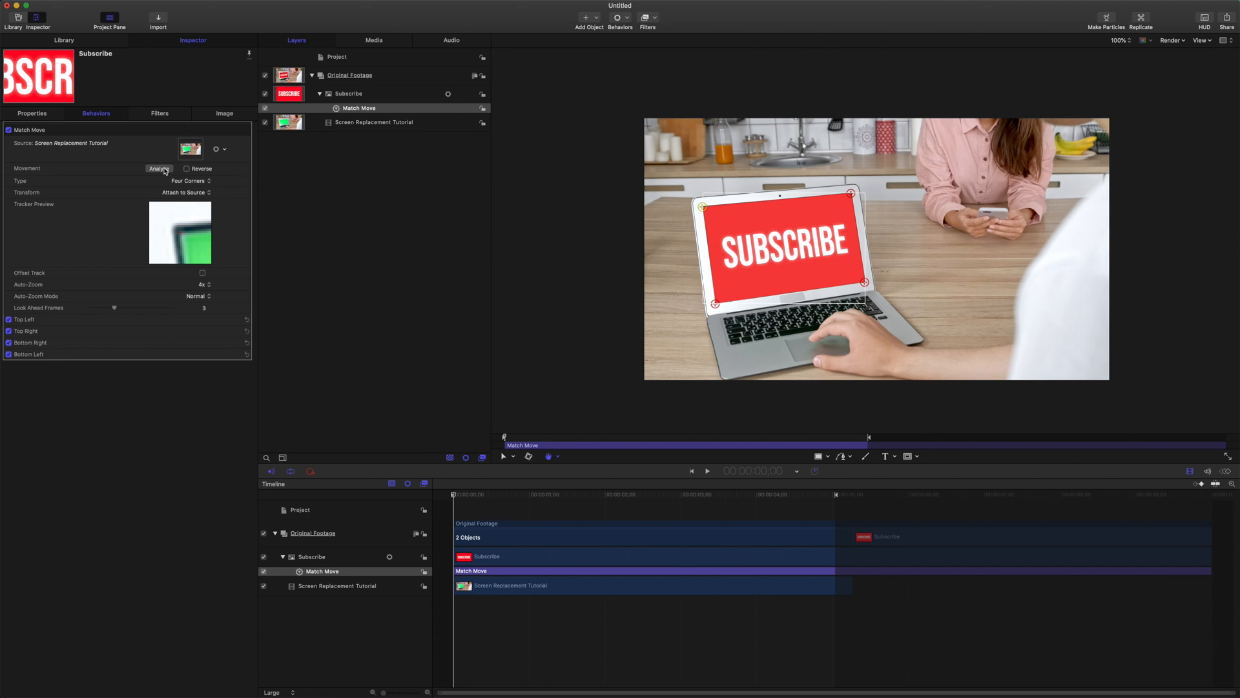
mouse_move(123, 379)
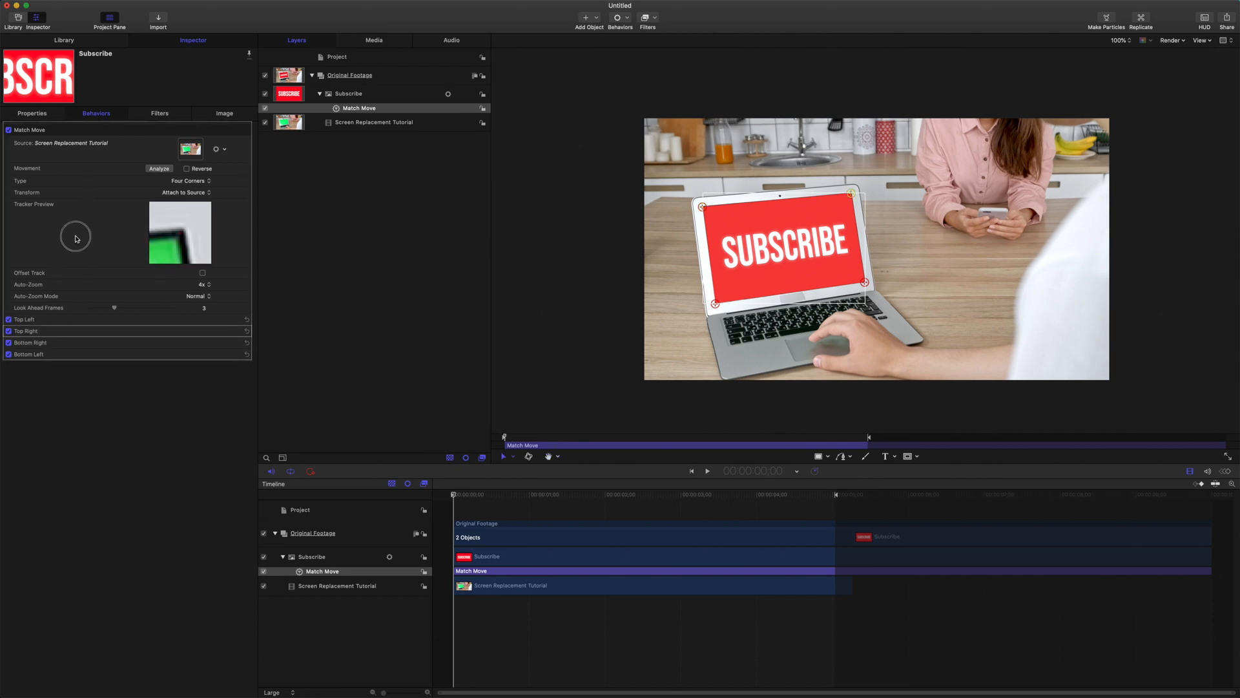
click(159, 168)
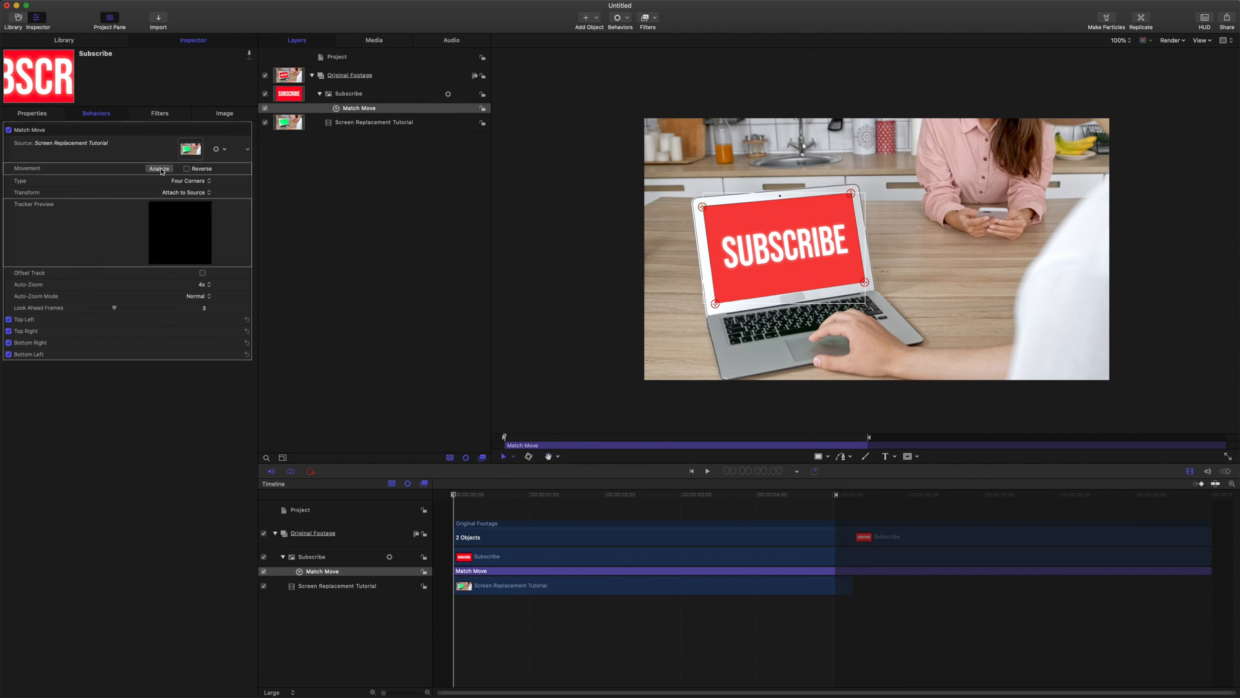
mouse_move(62, 321)
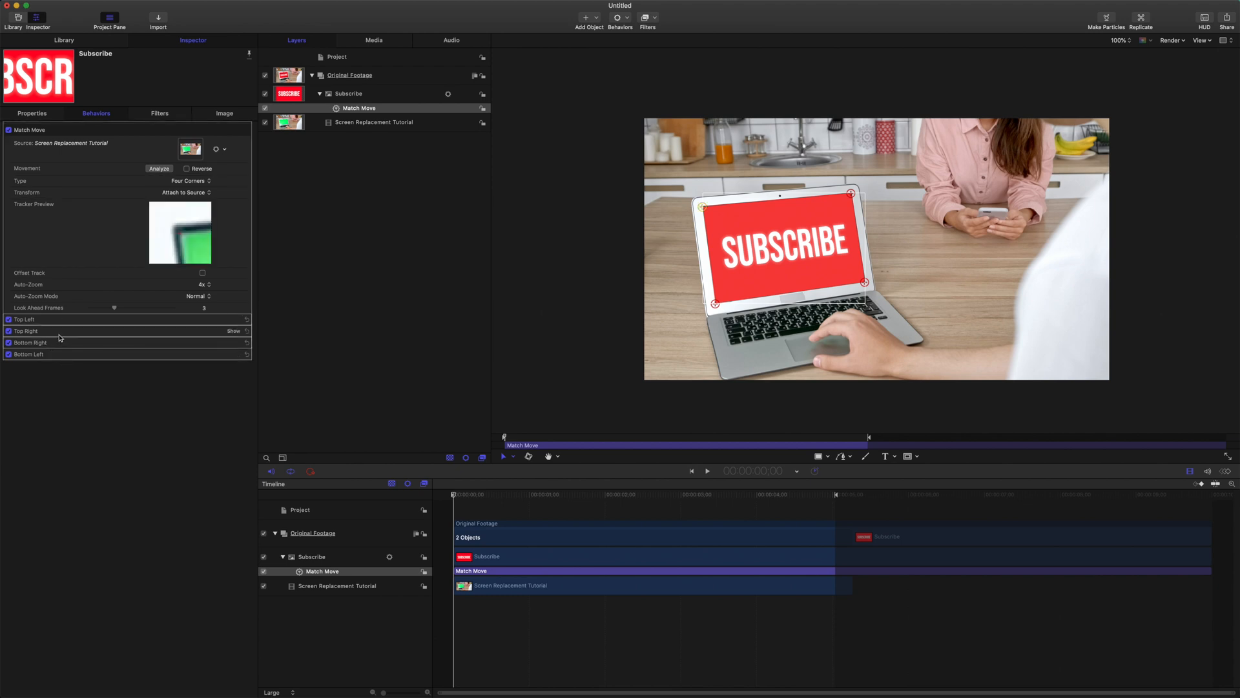
mouse_move(74, 295)
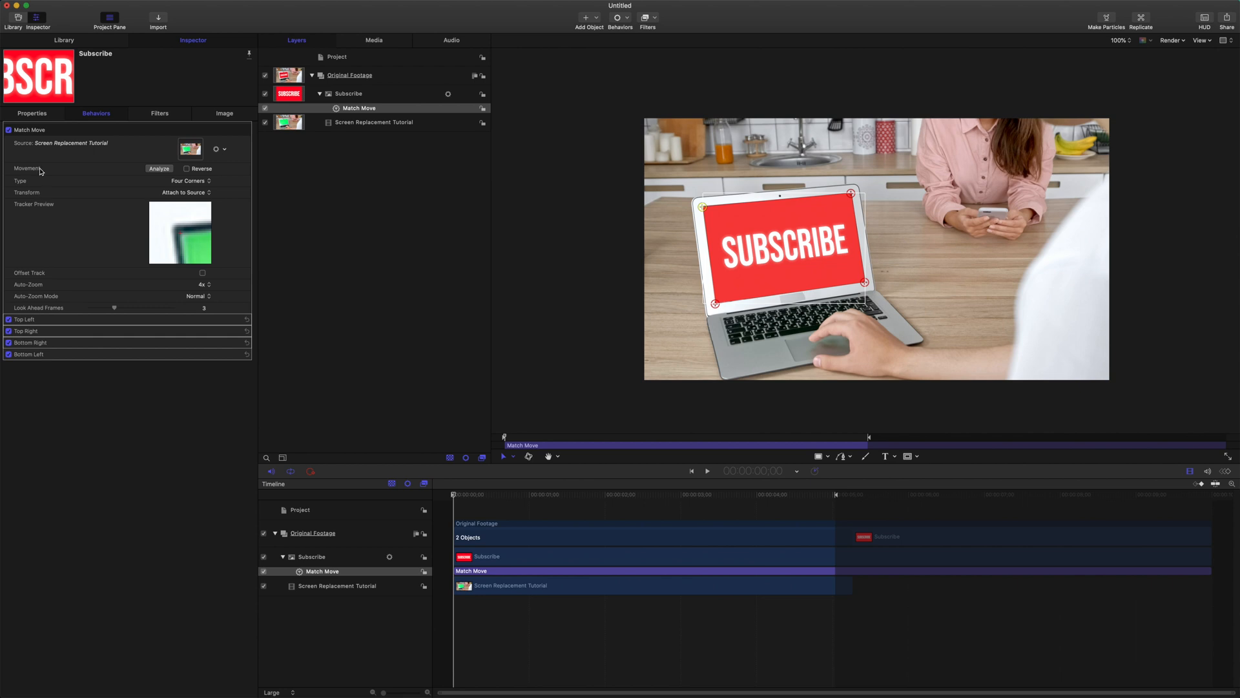
click(158, 169)
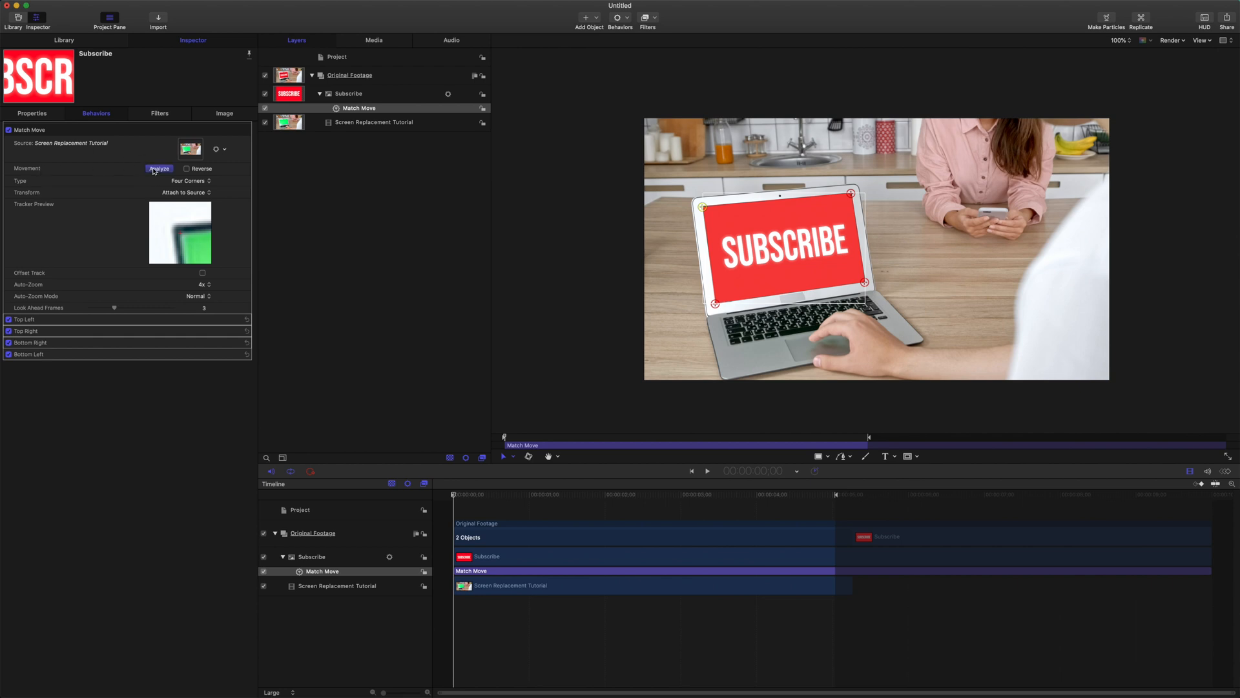
click(158, 168)
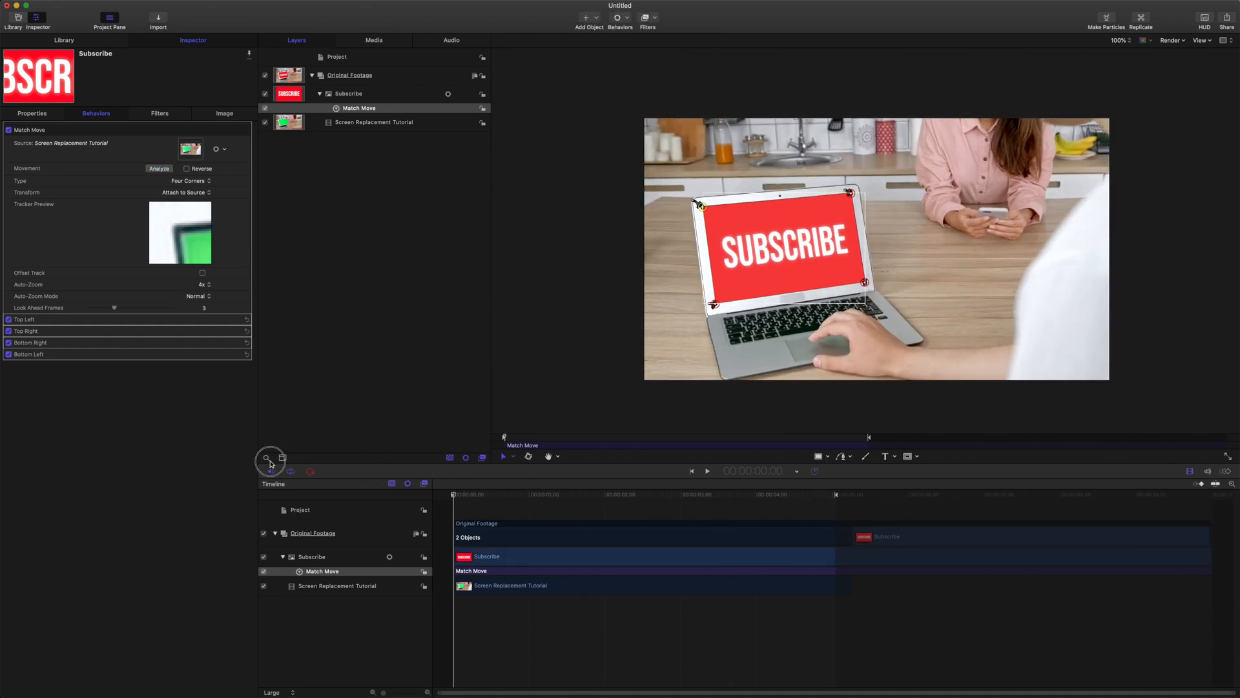
Group the Subscribe layer with its Match Move into a new top-level group.
click(503, 456)
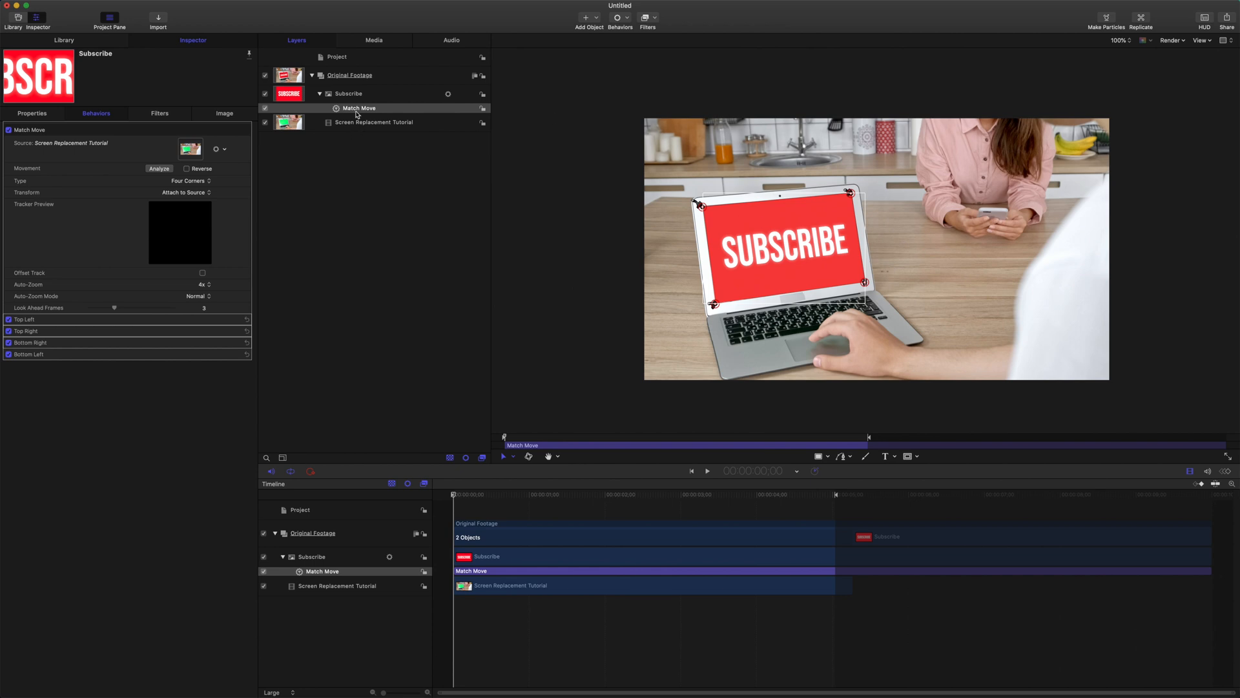
click(359, 108)
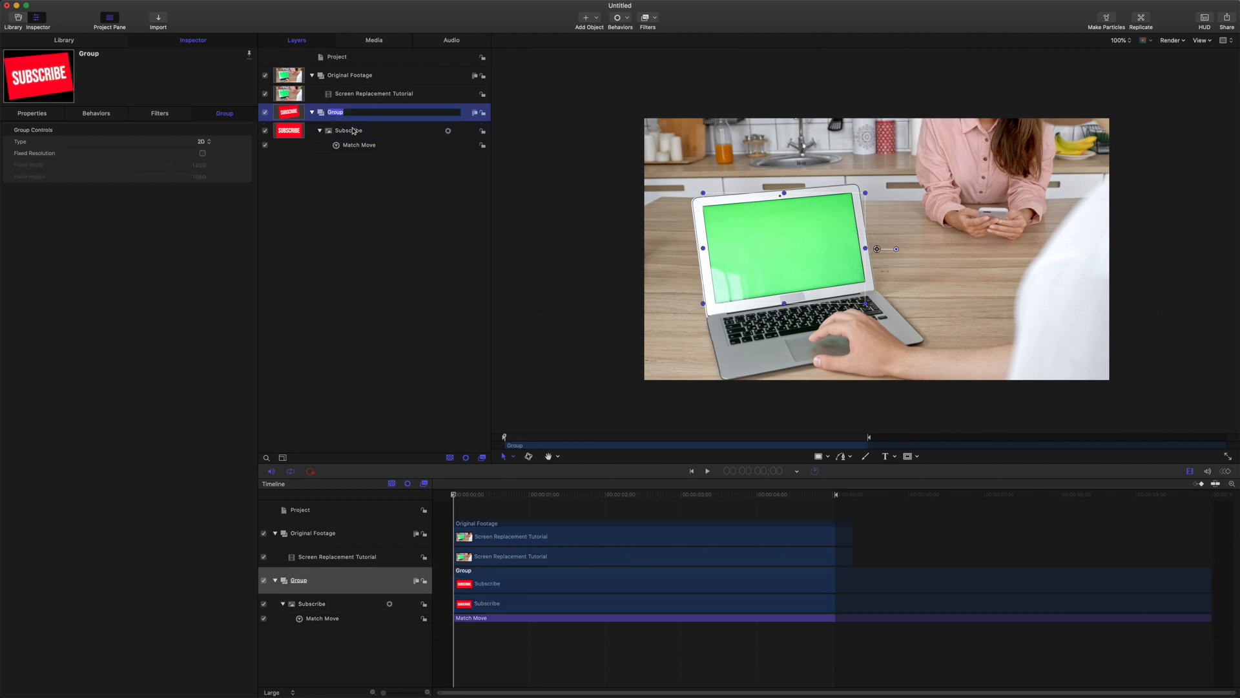
Rename the group Screen and apply a Keyer filter to the green-screen footage.
click(374, 93)
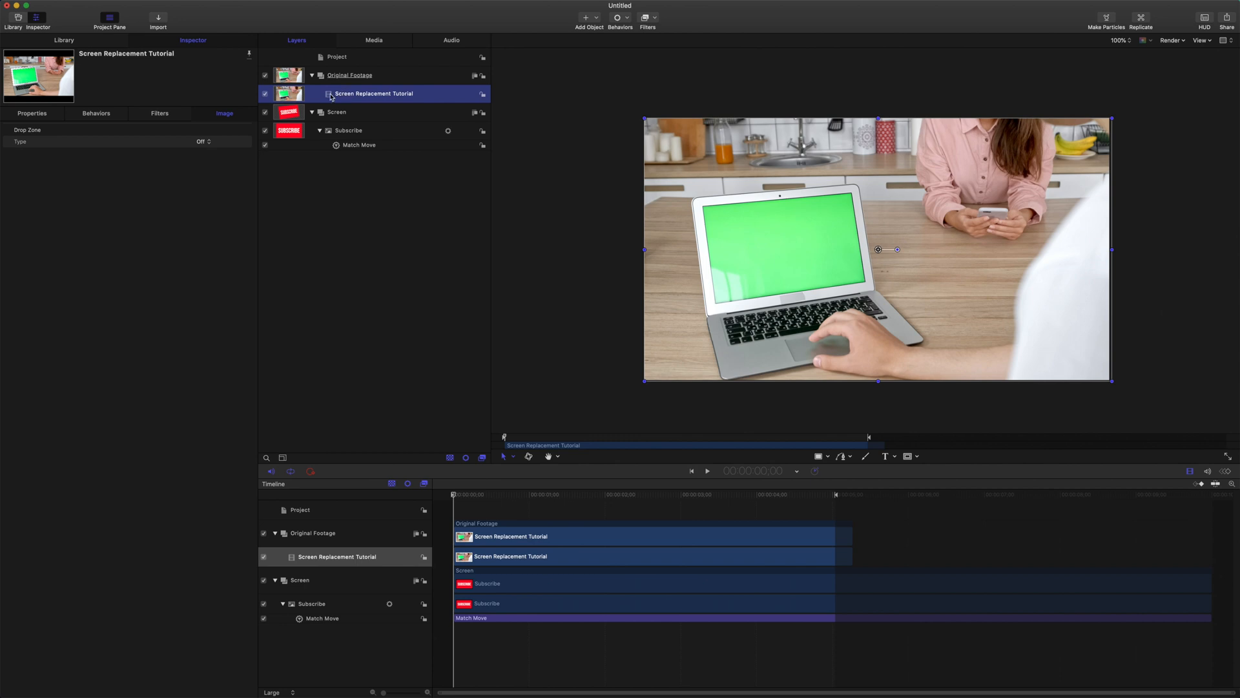
click(648, 17)
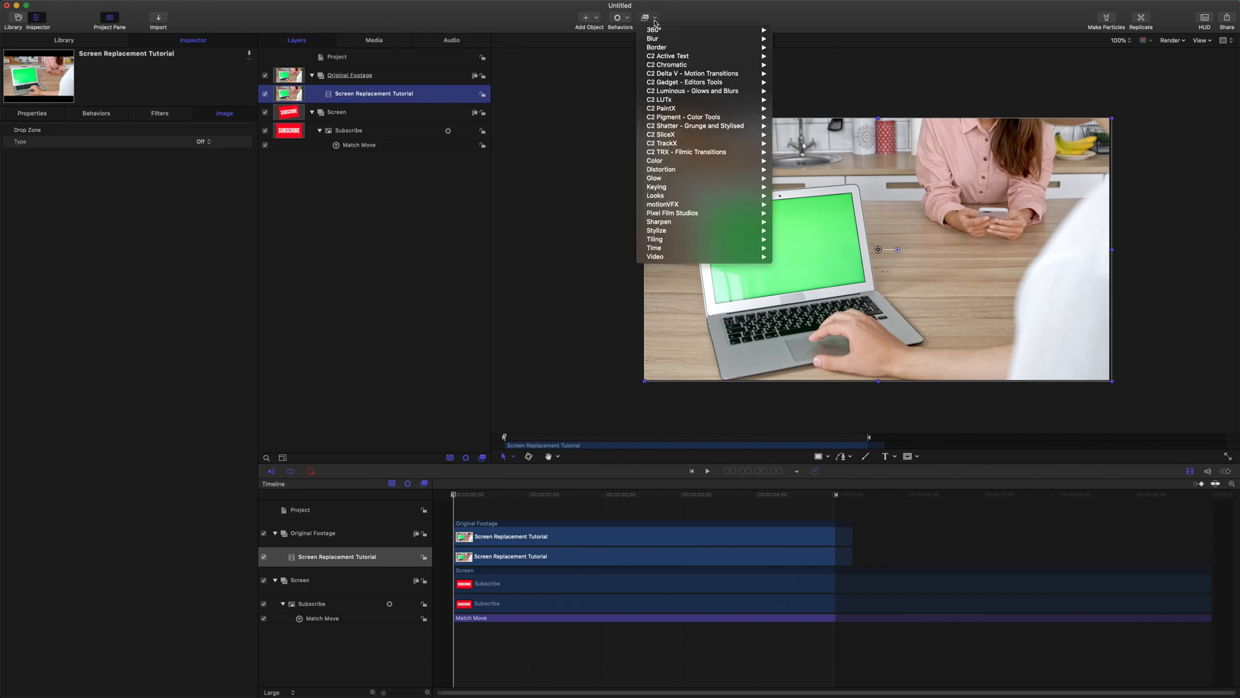
mouse_move(656, 186)
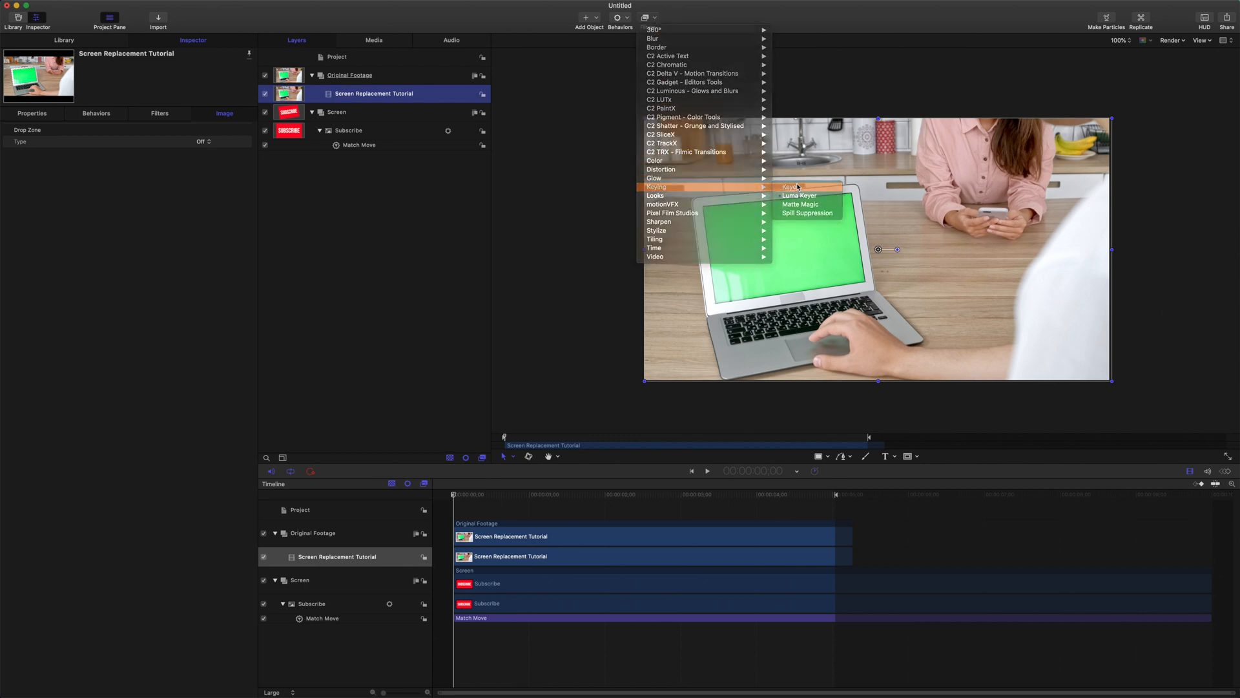
click(800, 195)
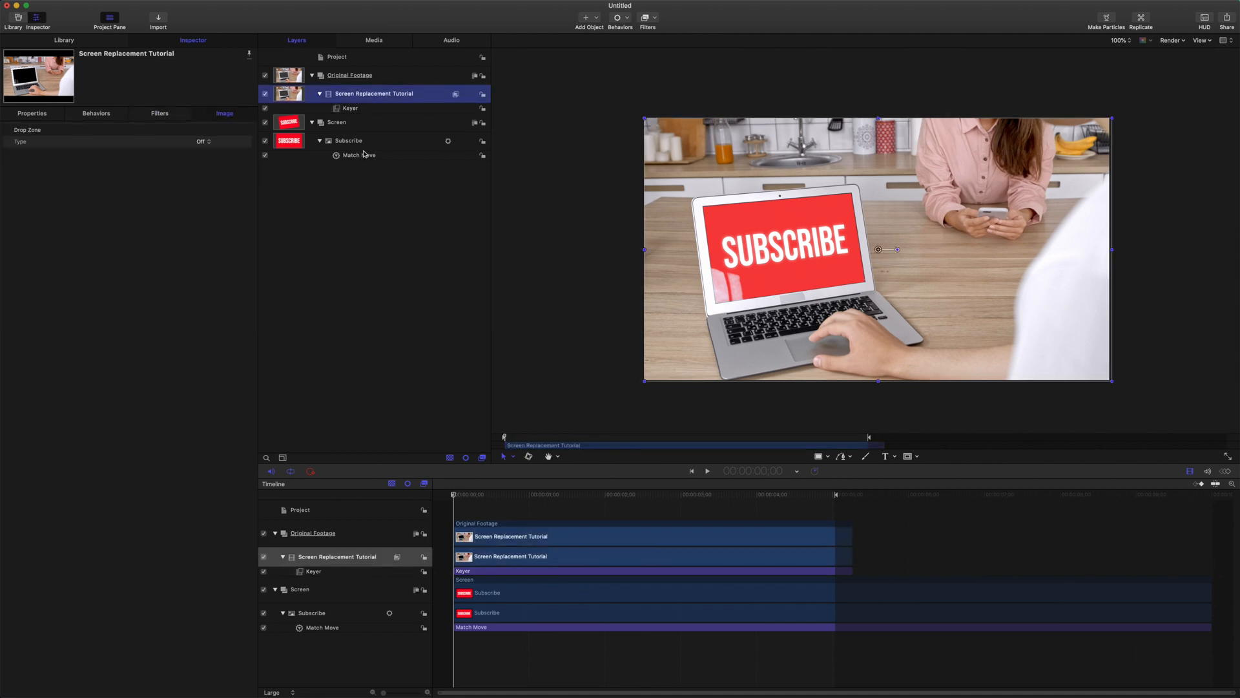
mouse_move(804, 219)
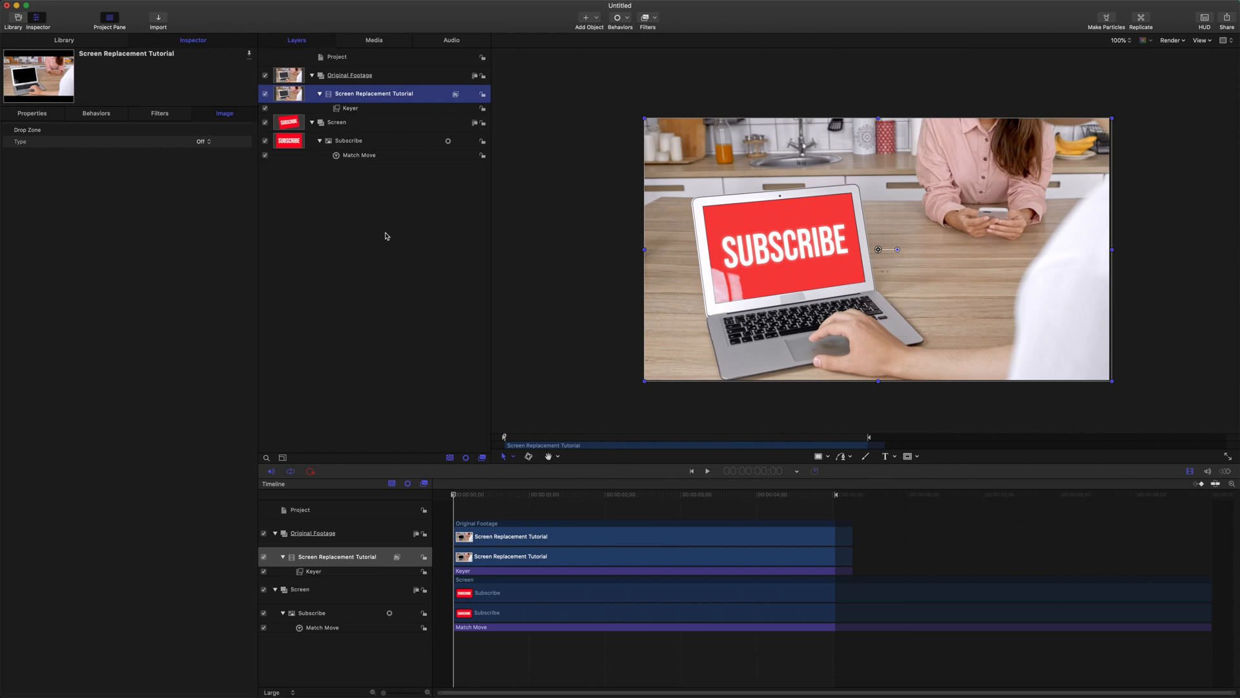
mouse_move(360, 93)
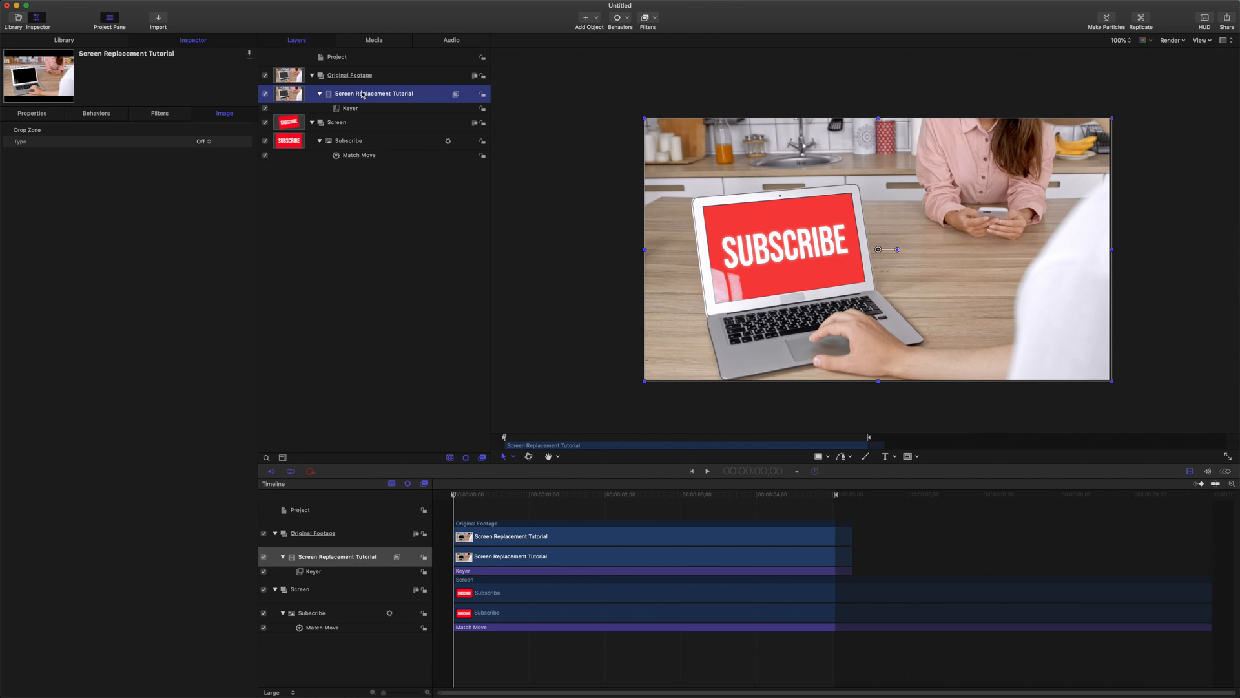
Duplicate the Screen Replacement Tutorial footage layer along with its keyer.
right_click(373, 93)
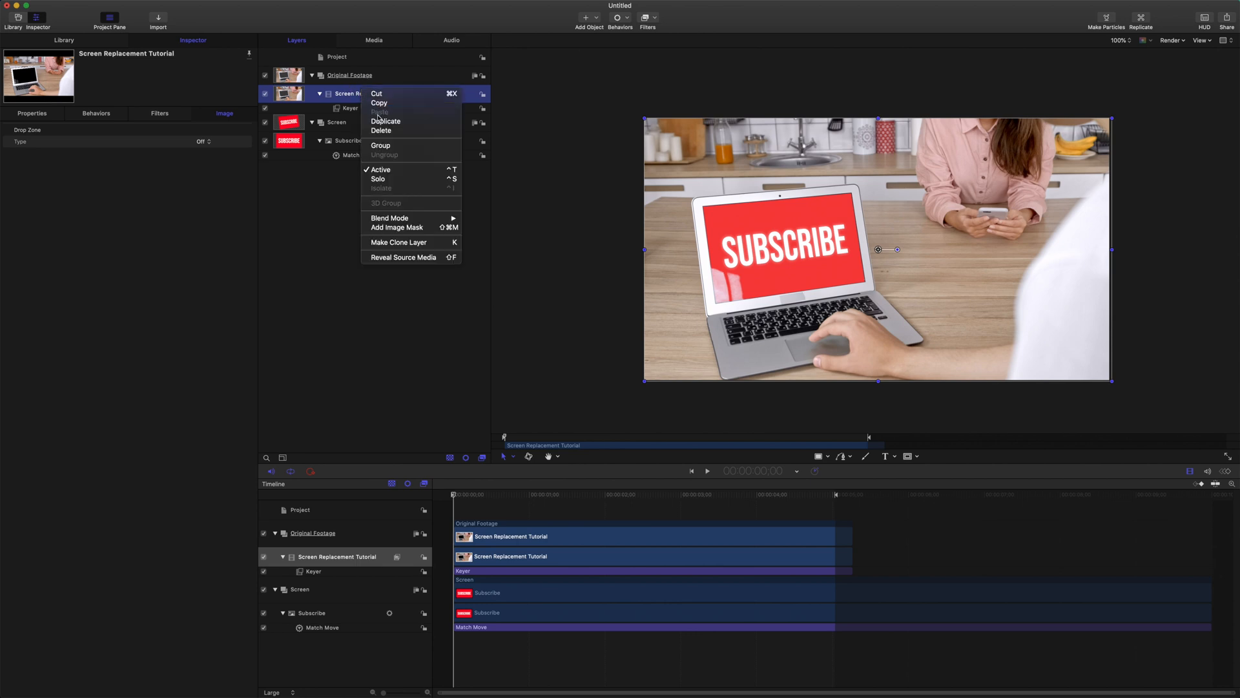
click(385, 121)
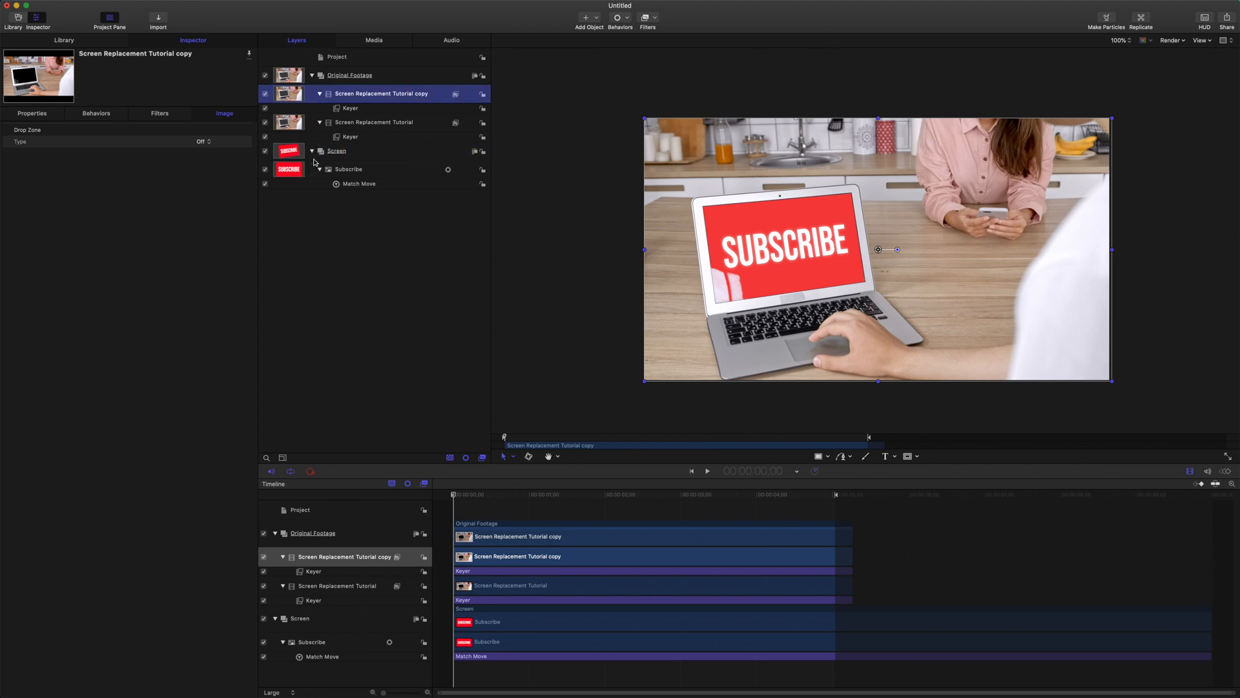
click(648, 17)
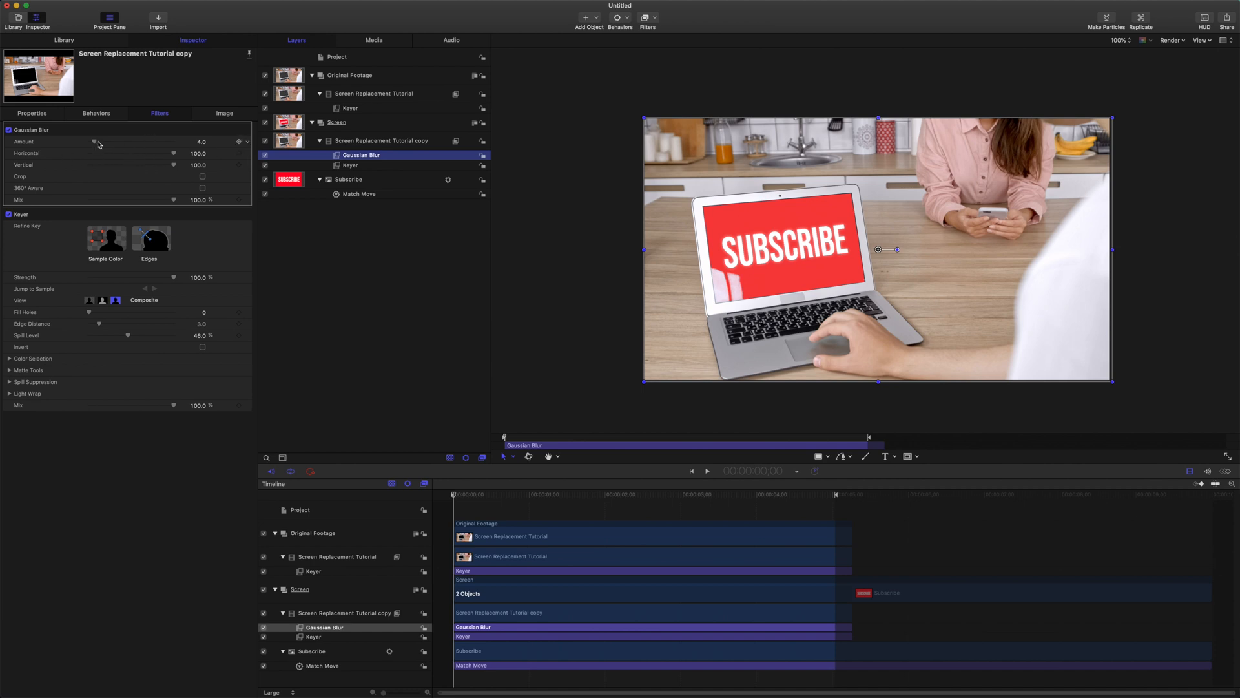
Raise the Gaussian Blur amount on the footage copy to about 106.
drag(93, 141, 172, 142)
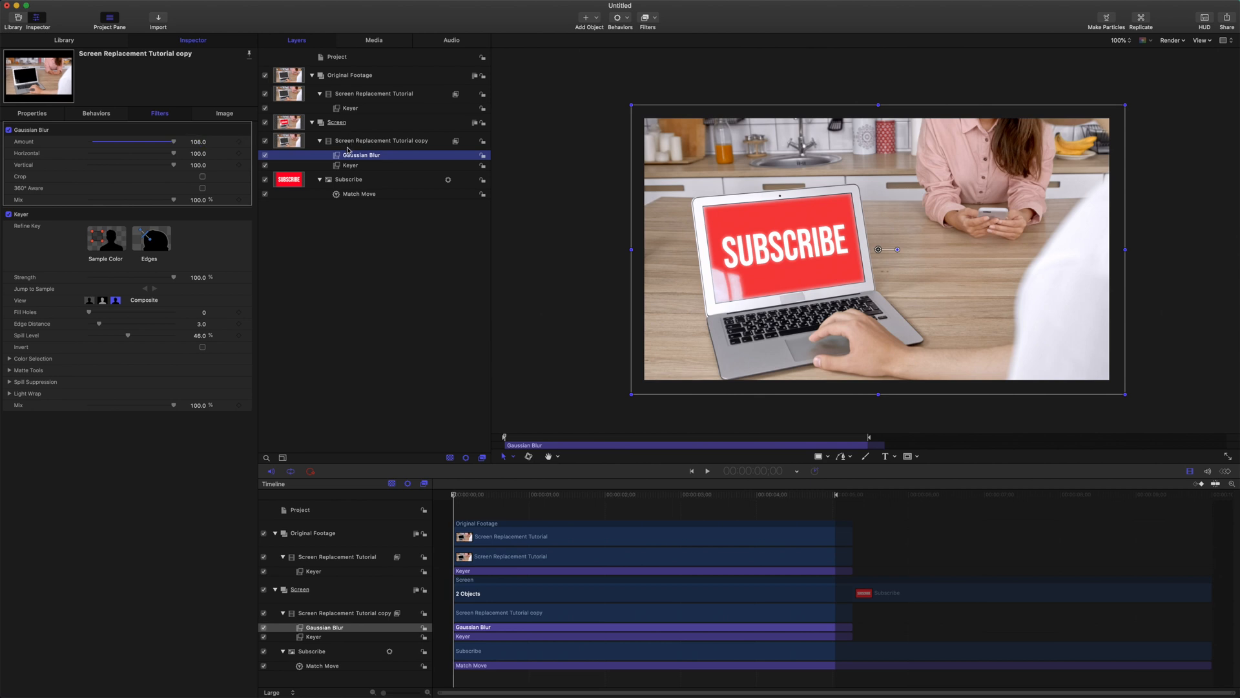
click(381, 141)
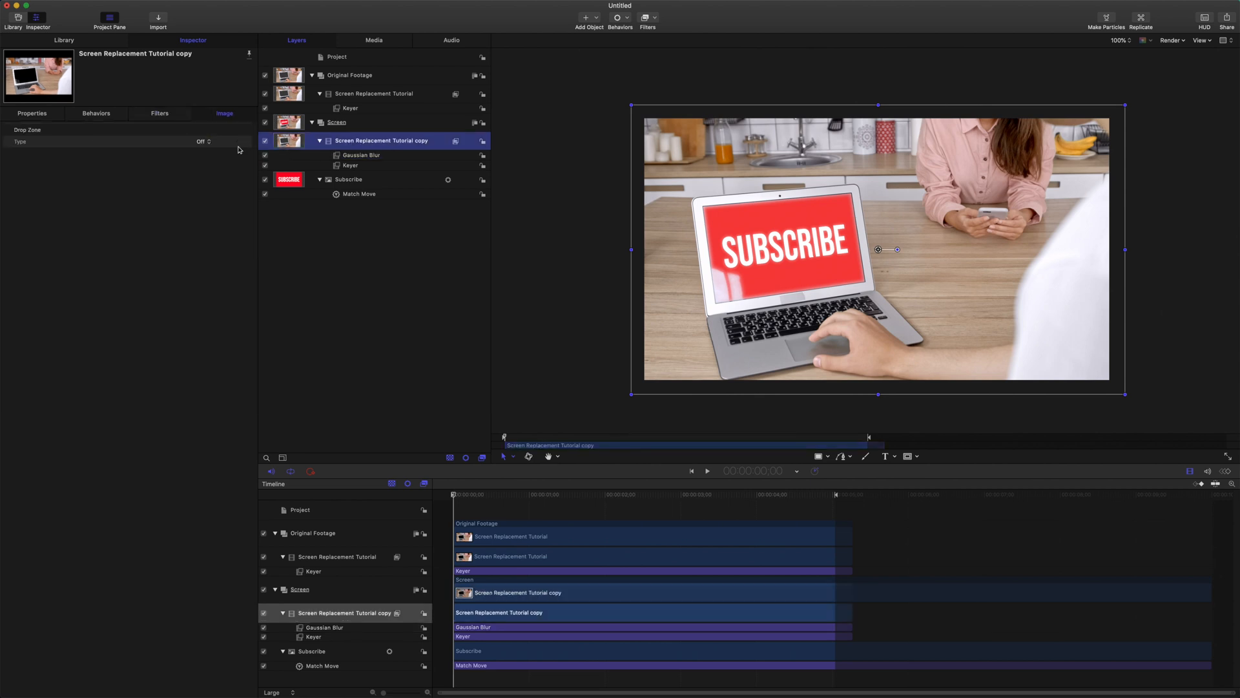
Mirror the blurred copy with negative Scale X, enlarge it to 169%, and shift it over the screen.
click(32, 113)
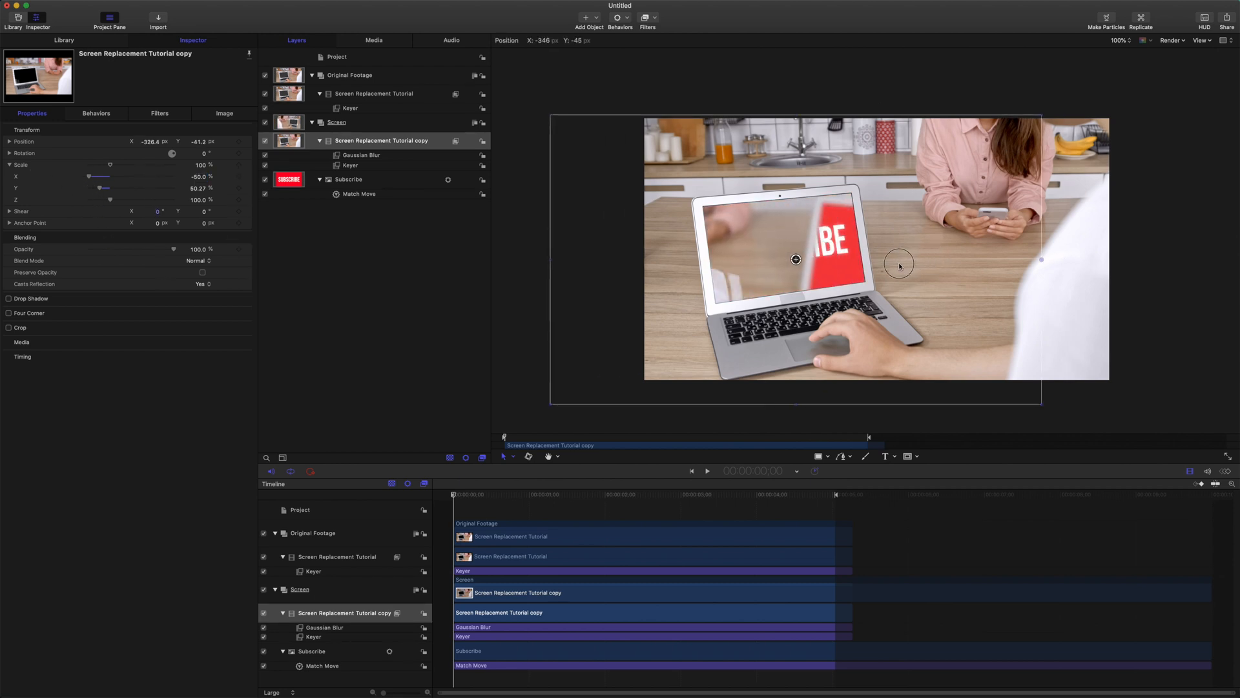
drag(899, 265, 903, 244)
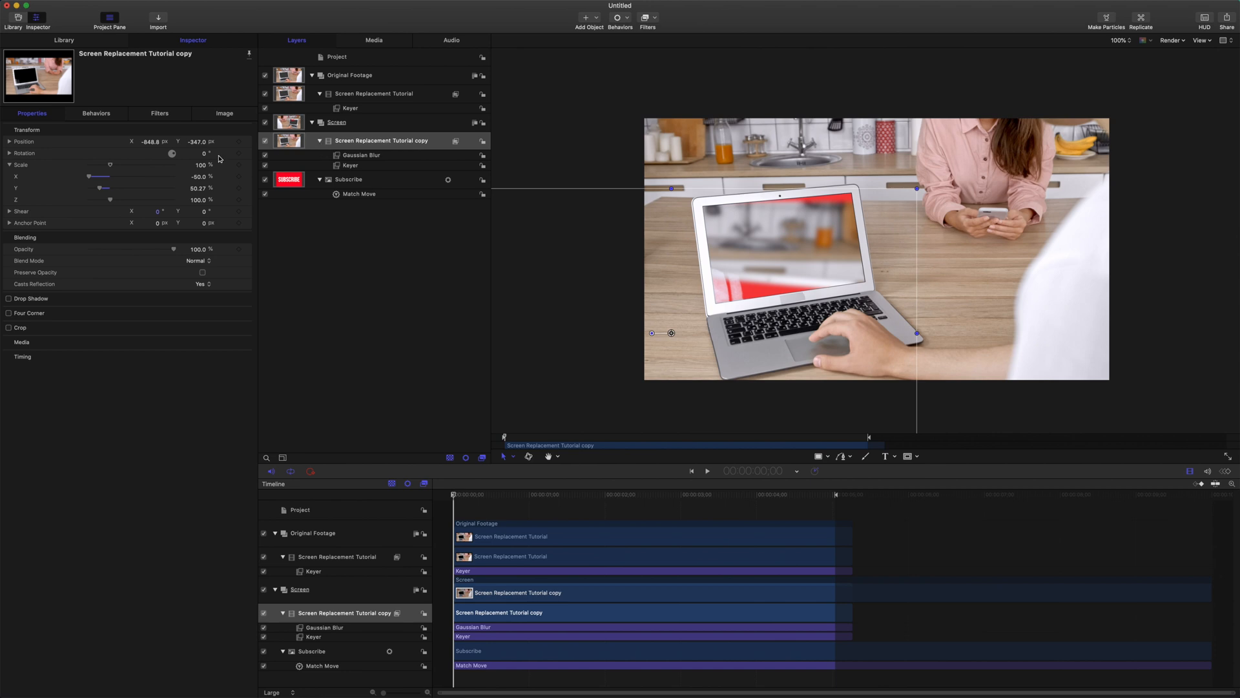
click(198, 176)
text(-75)
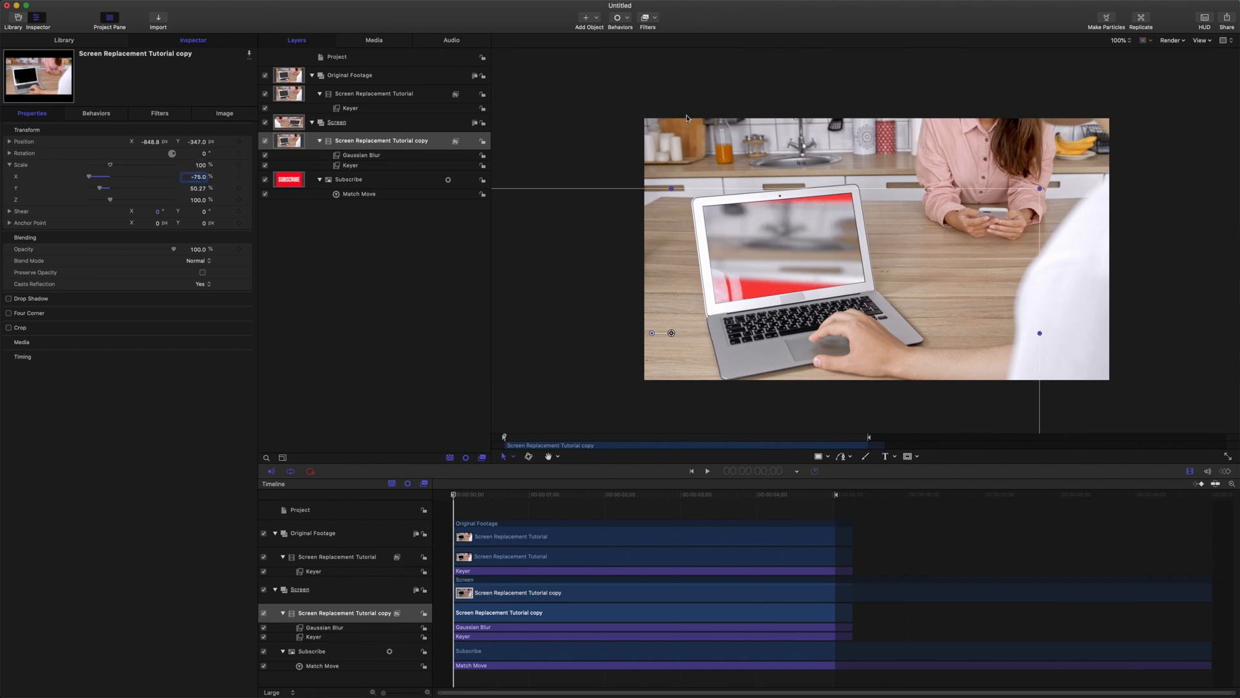
drag(670, 188, 628, 205)
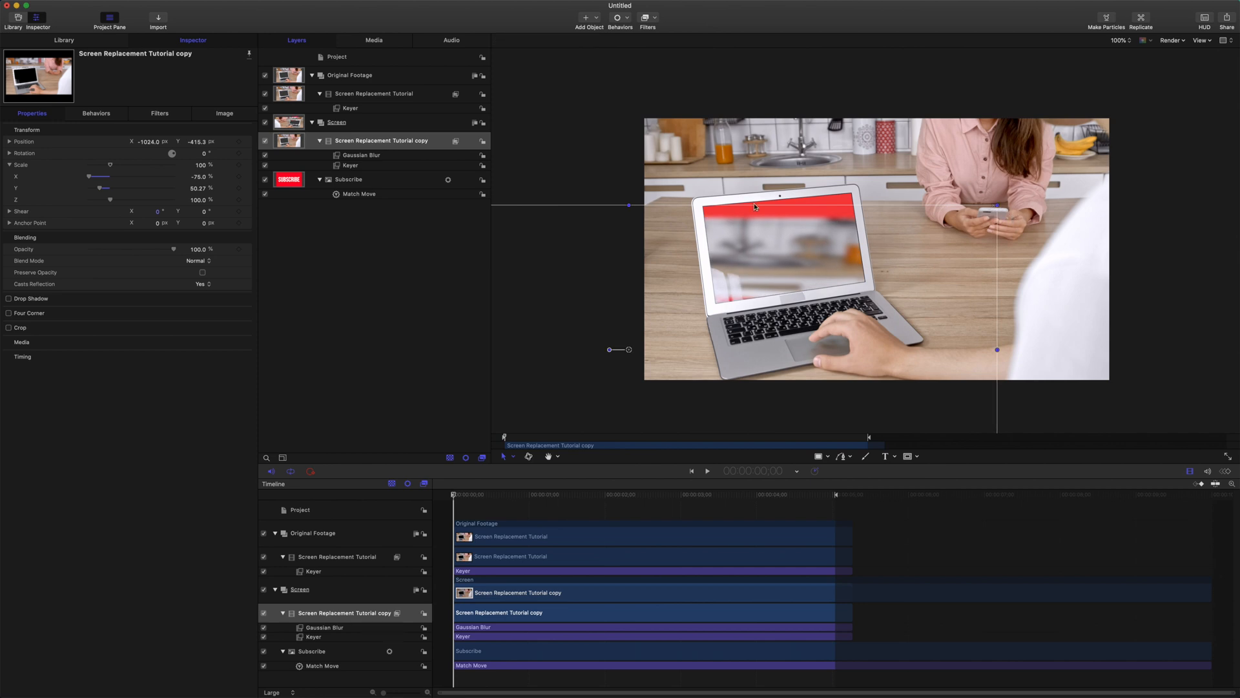
drag(778, 197, 876, 260)
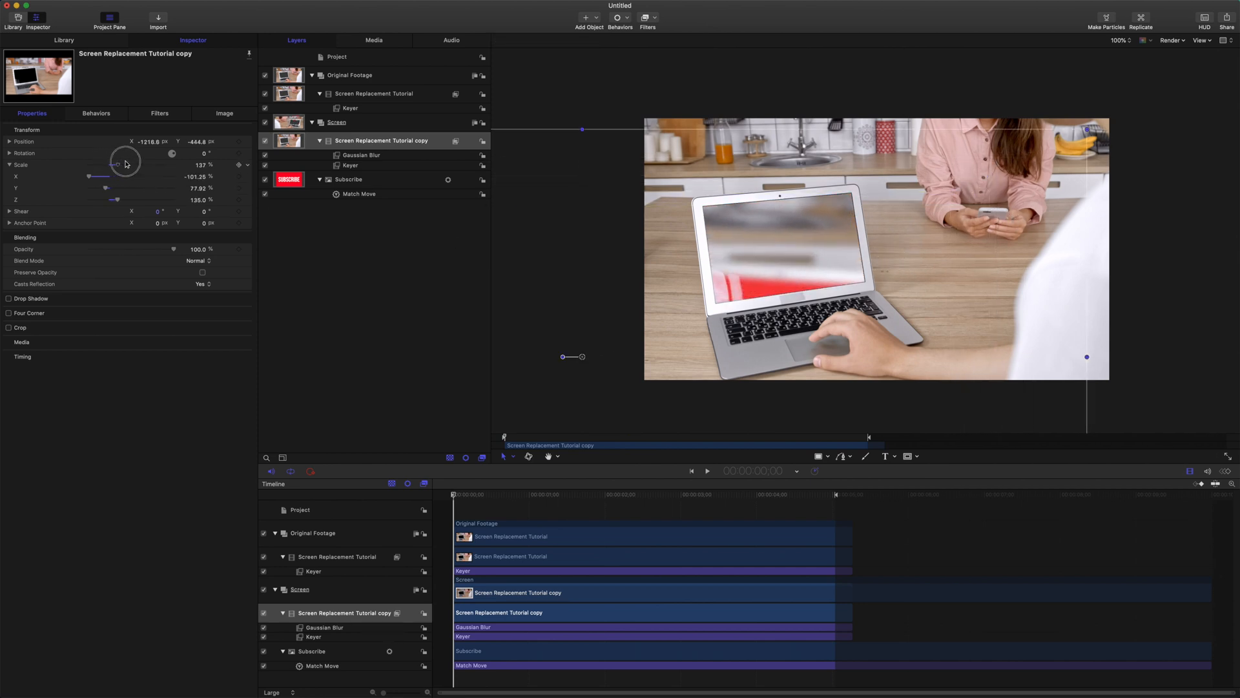
drag(124, 162, 124, 163)
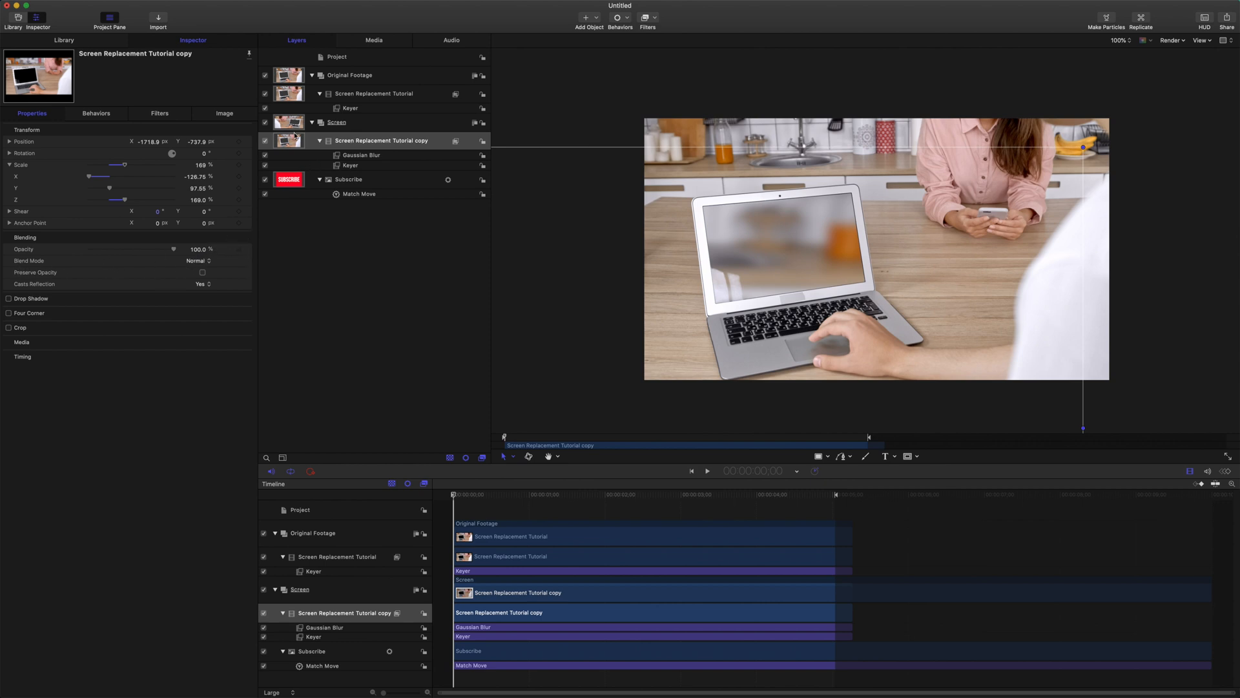
Set the reflection copy's Blend Mode to Screen and lower its opacity to about 26%.
click(383, 141)
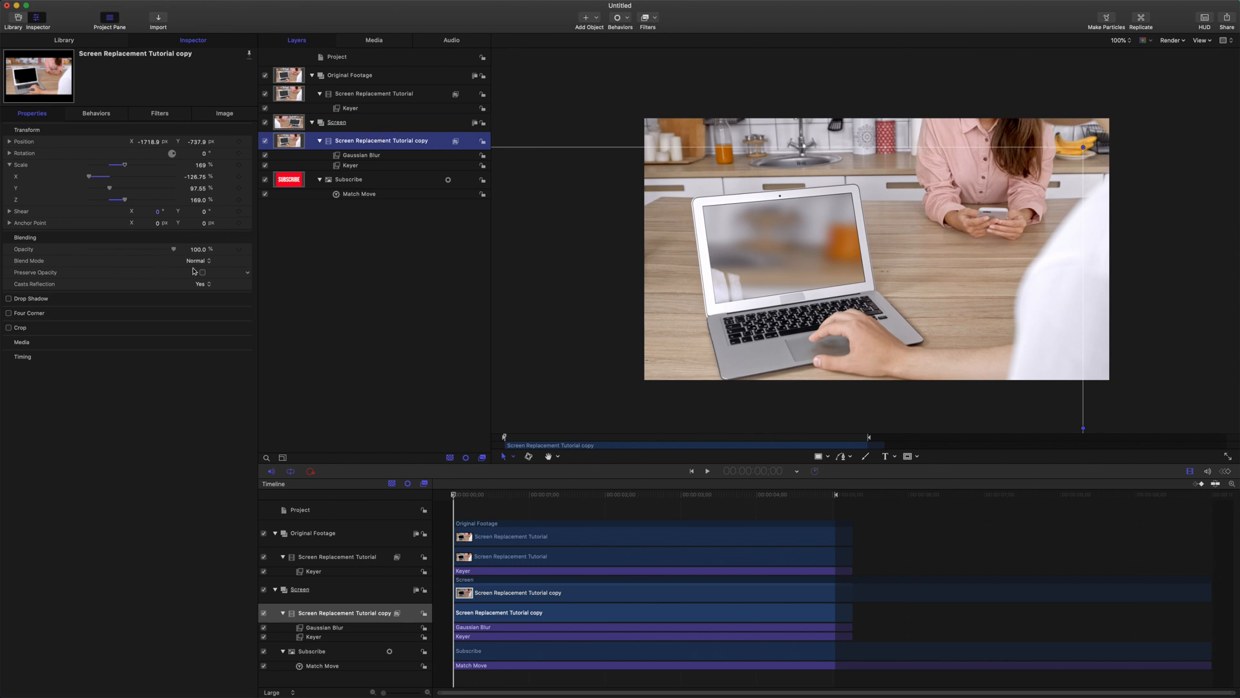
click(198, 260)
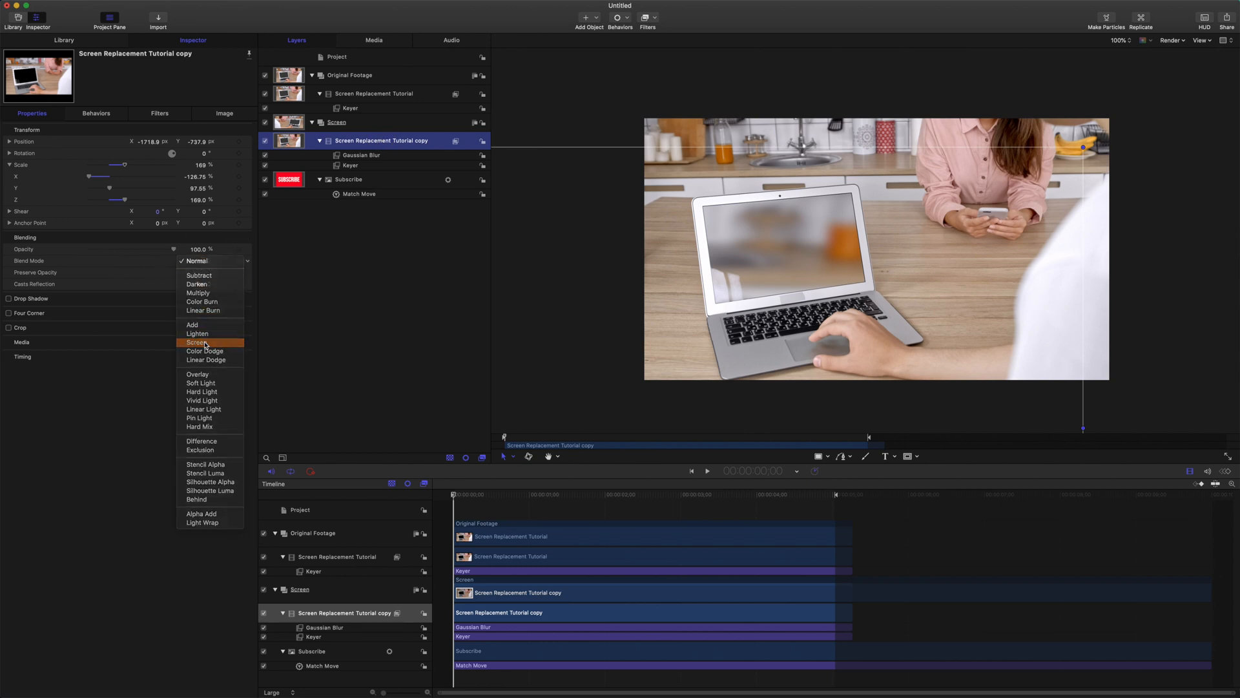
click(196, 341)
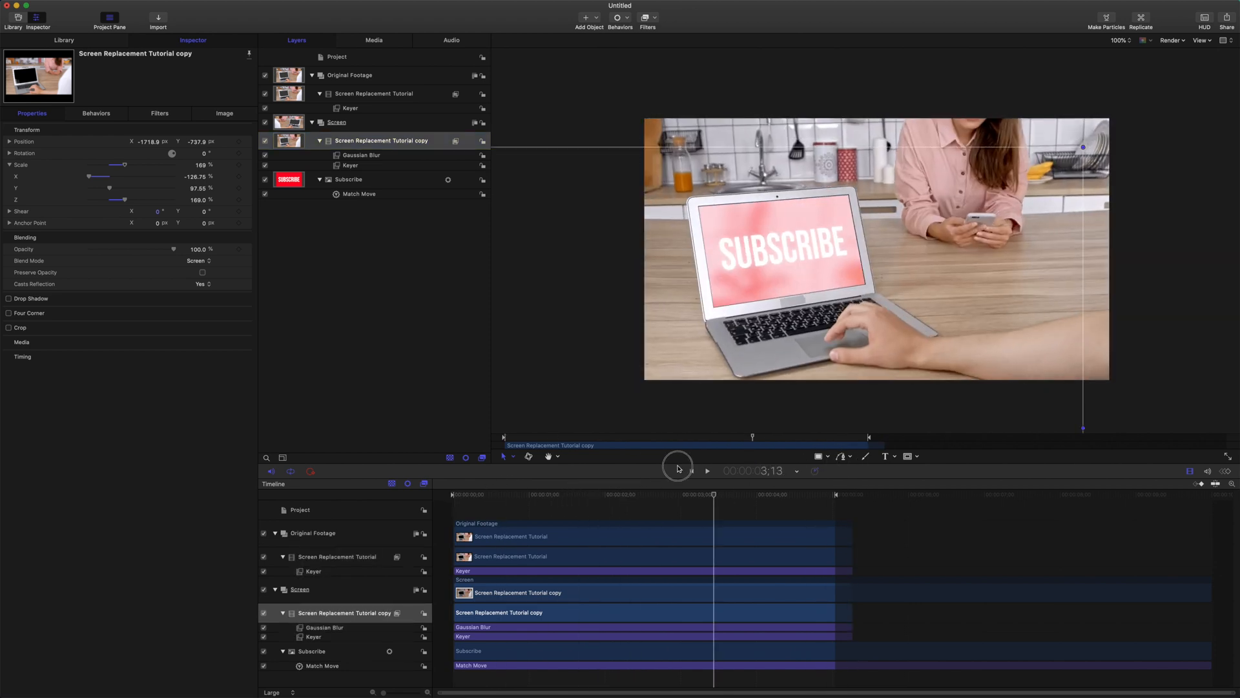
click(691, 471)
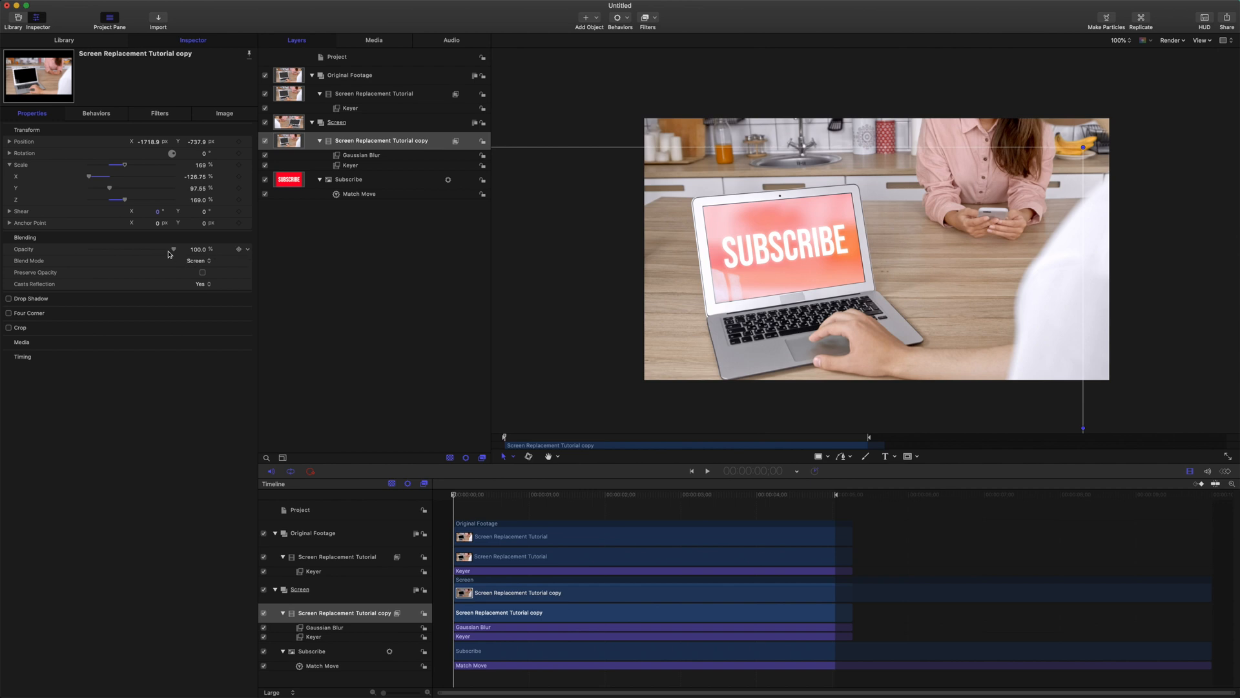
drag(172, 249, 104, 249)
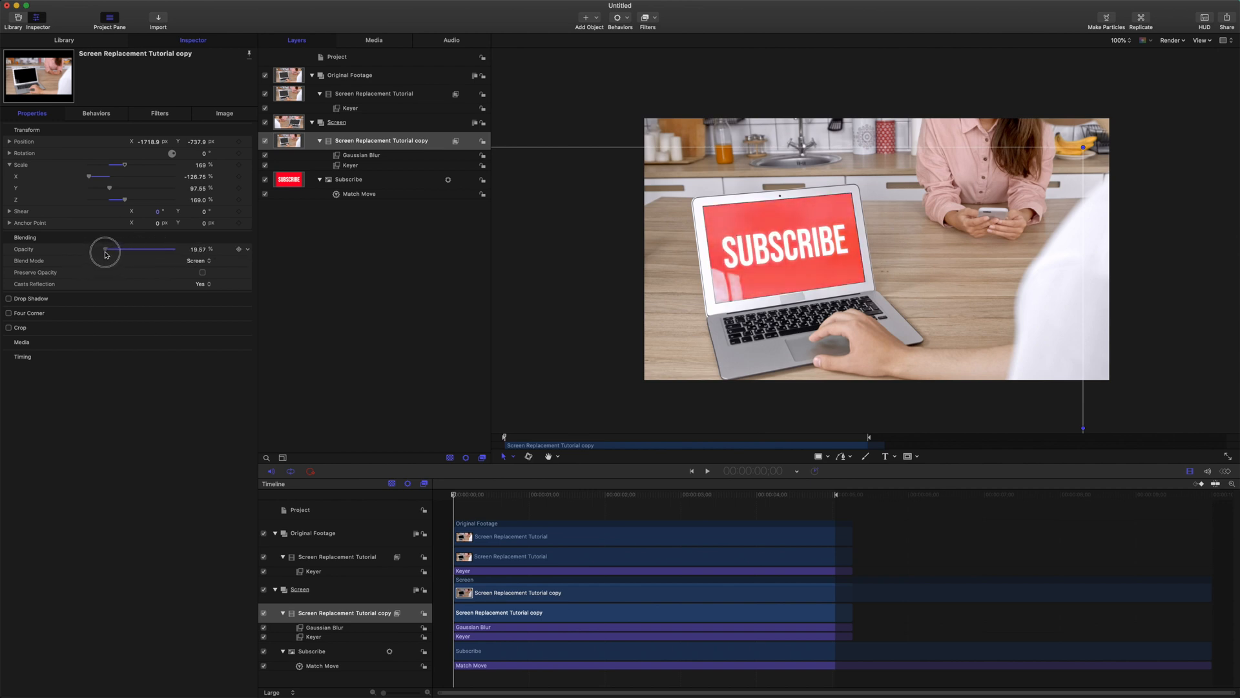
drag(123, 249, 142, 249)
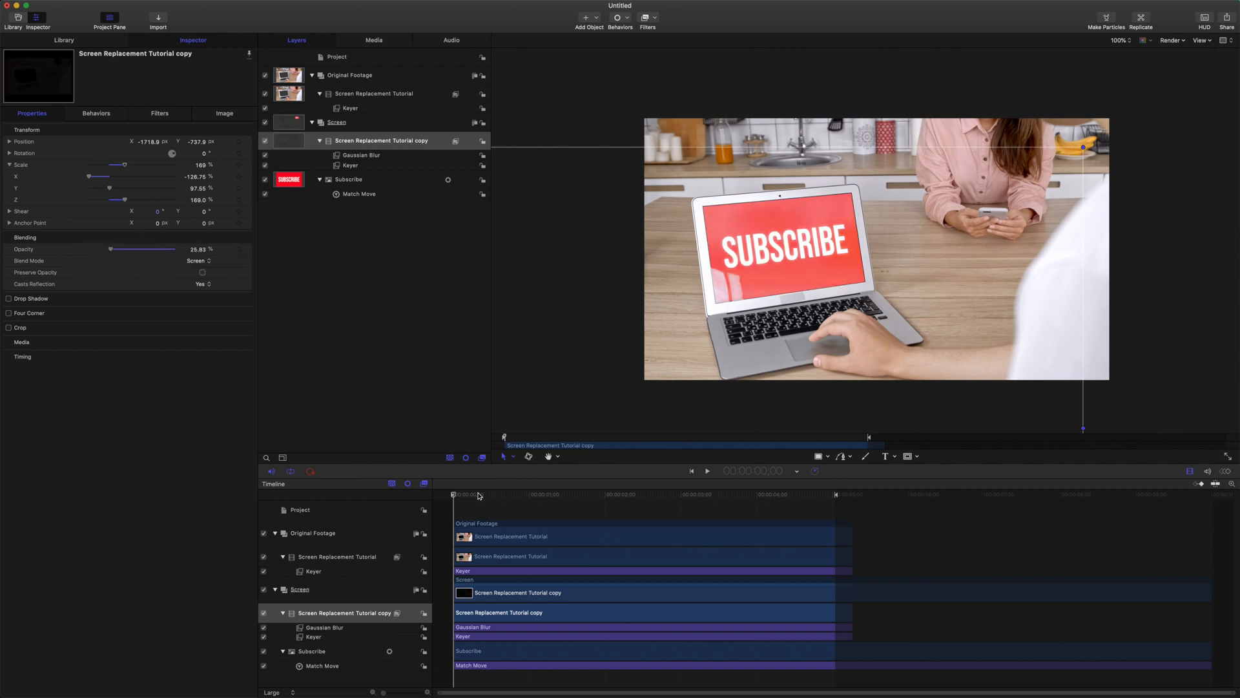
click(706, 471)
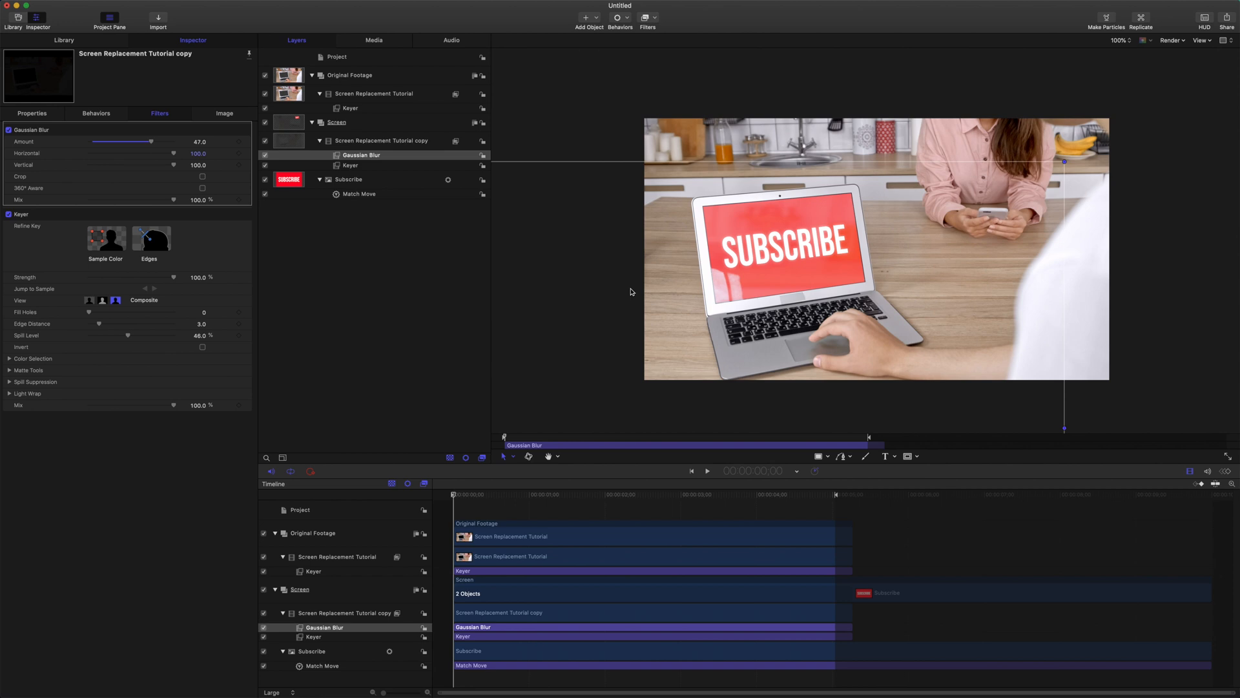
Change the Subscribe layer's Image Type from Off to Drop Zone.
click(348, 179)
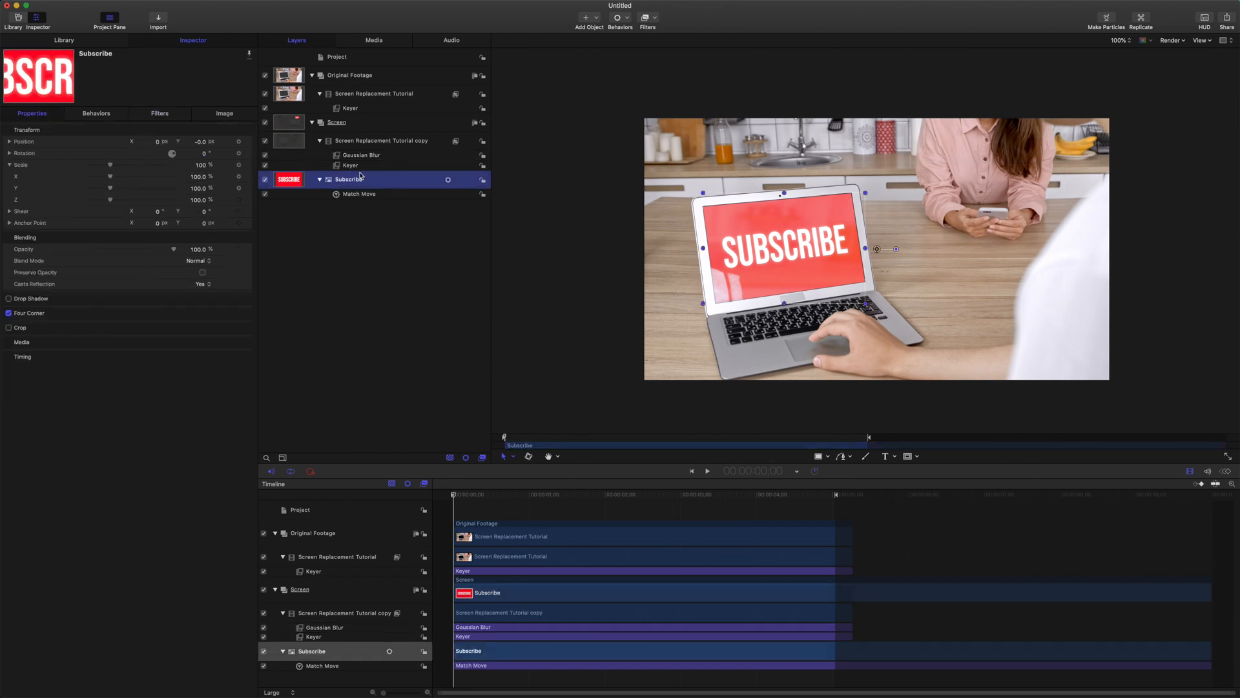
mouse_move(373, 180)
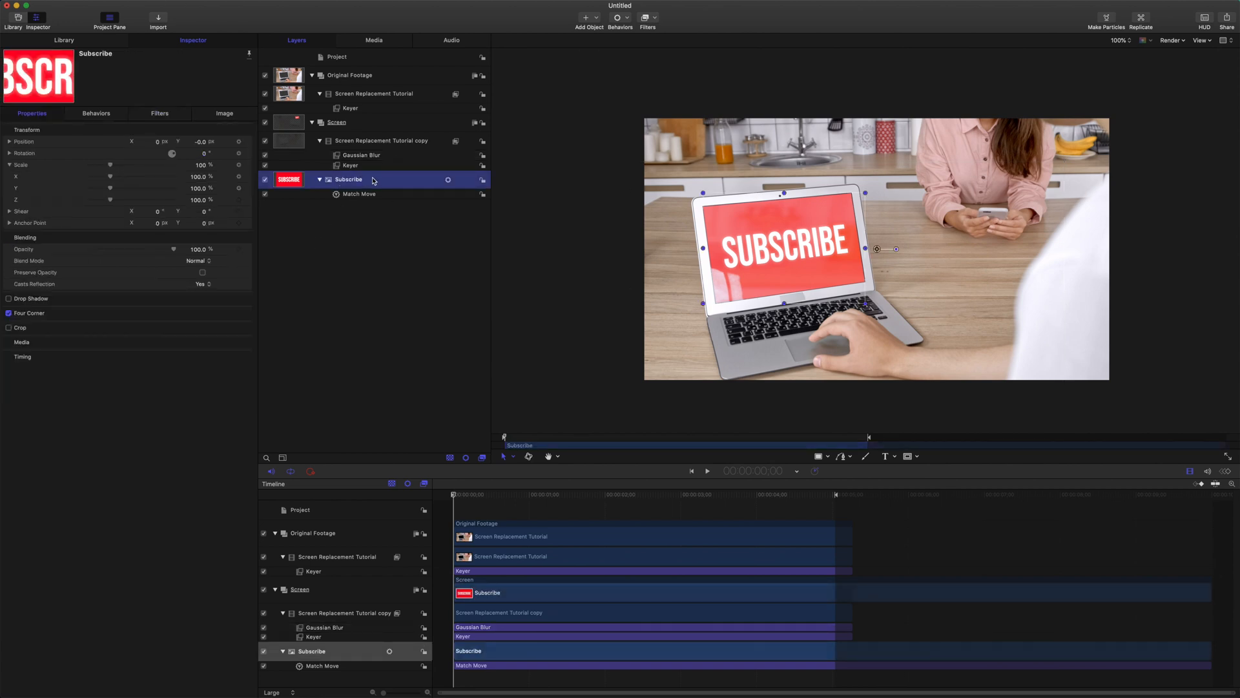
click(224, 113)
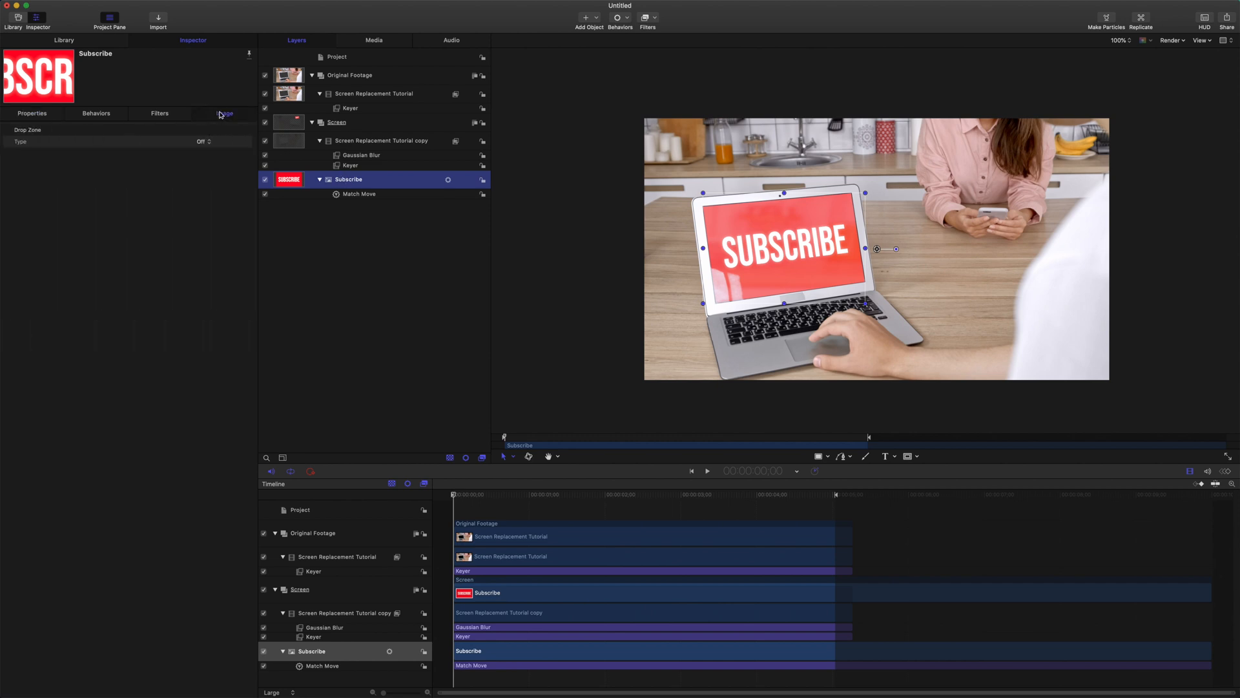
click(225, 113)
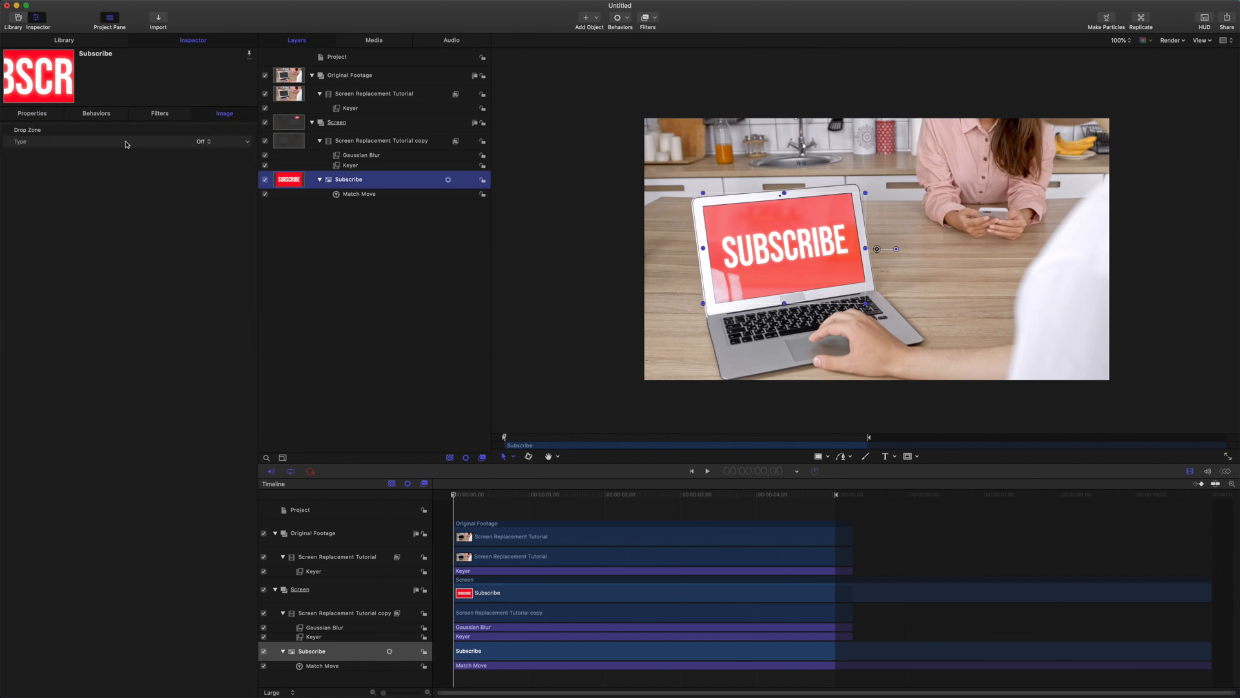
click(222, 141)
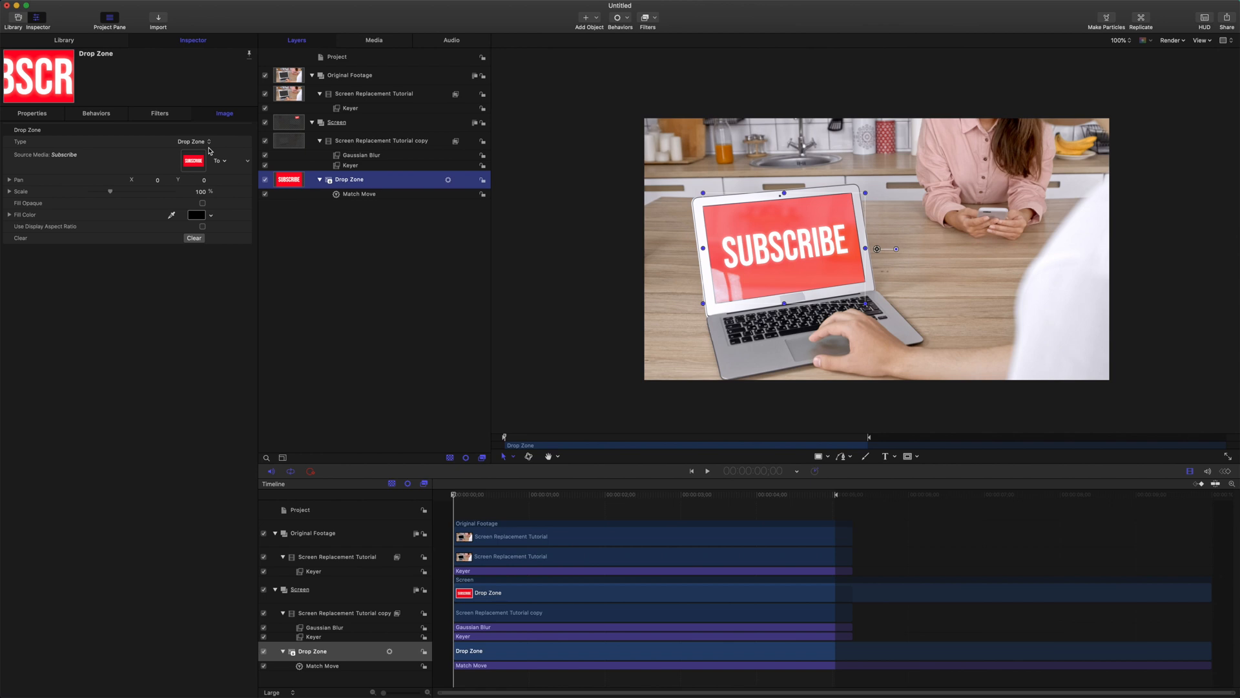
mouse_move(864, 150)
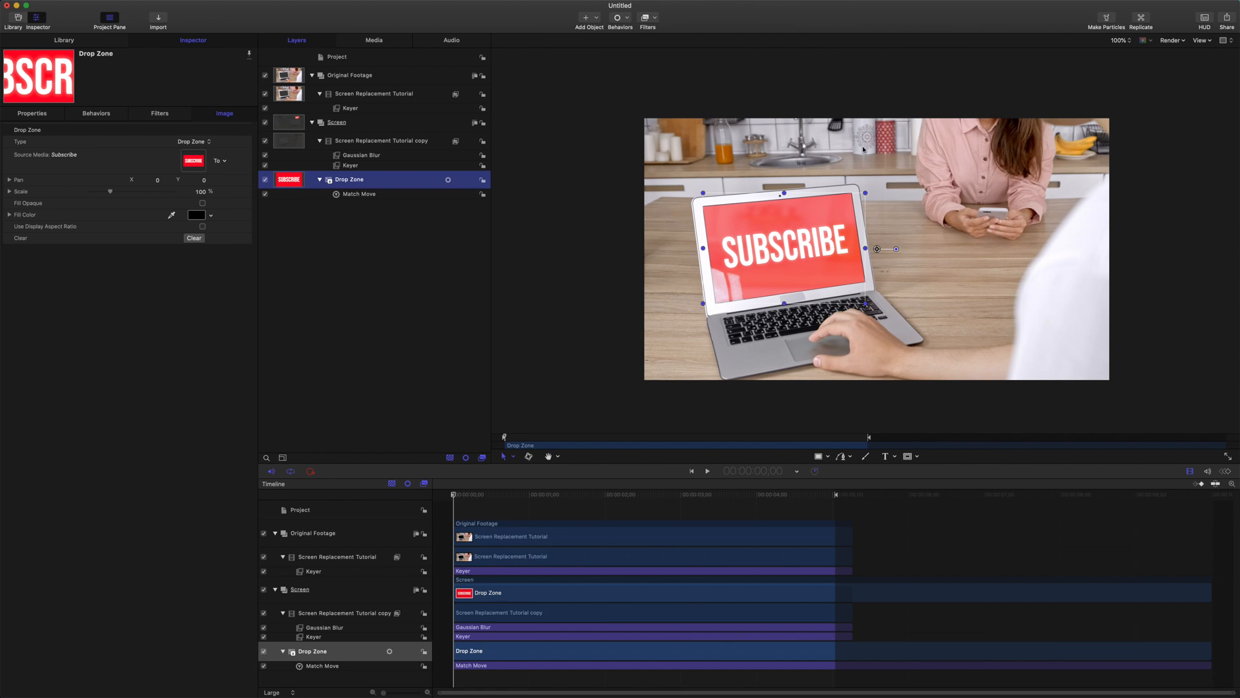
mouse_move(800, 286)
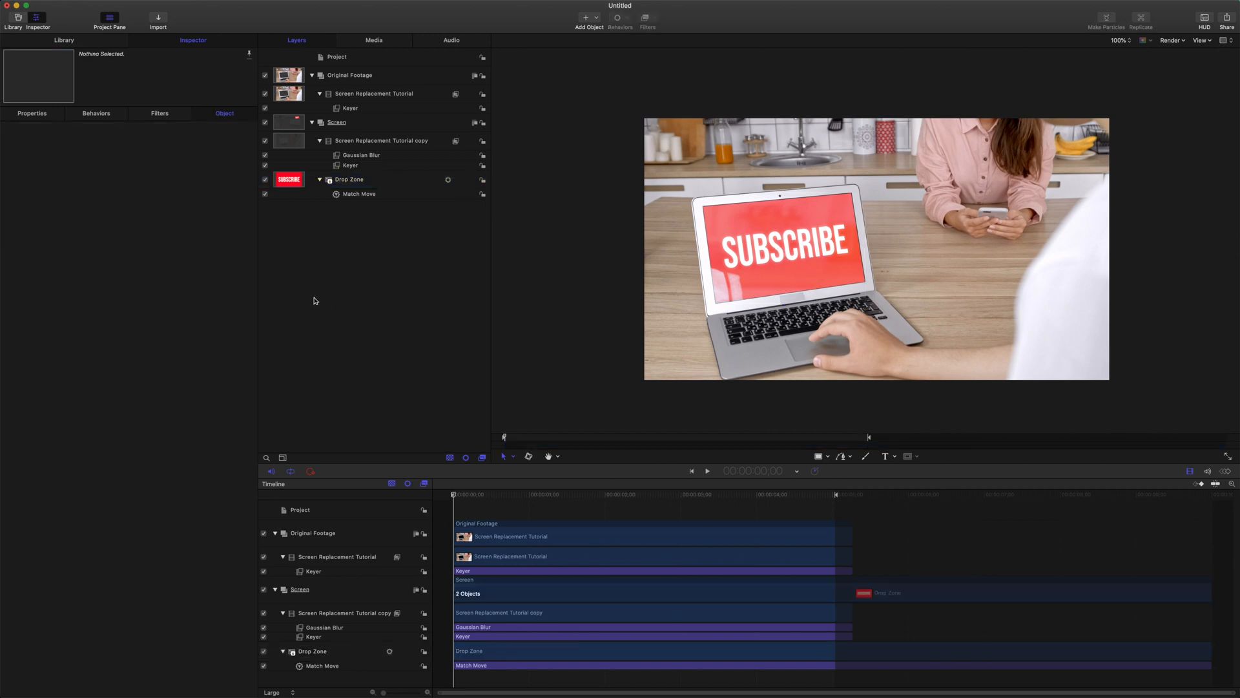
Drop the chosen video clip onto the Drop Zone layer, replacing the Subscribe image, and play it back.
click(158, 17)
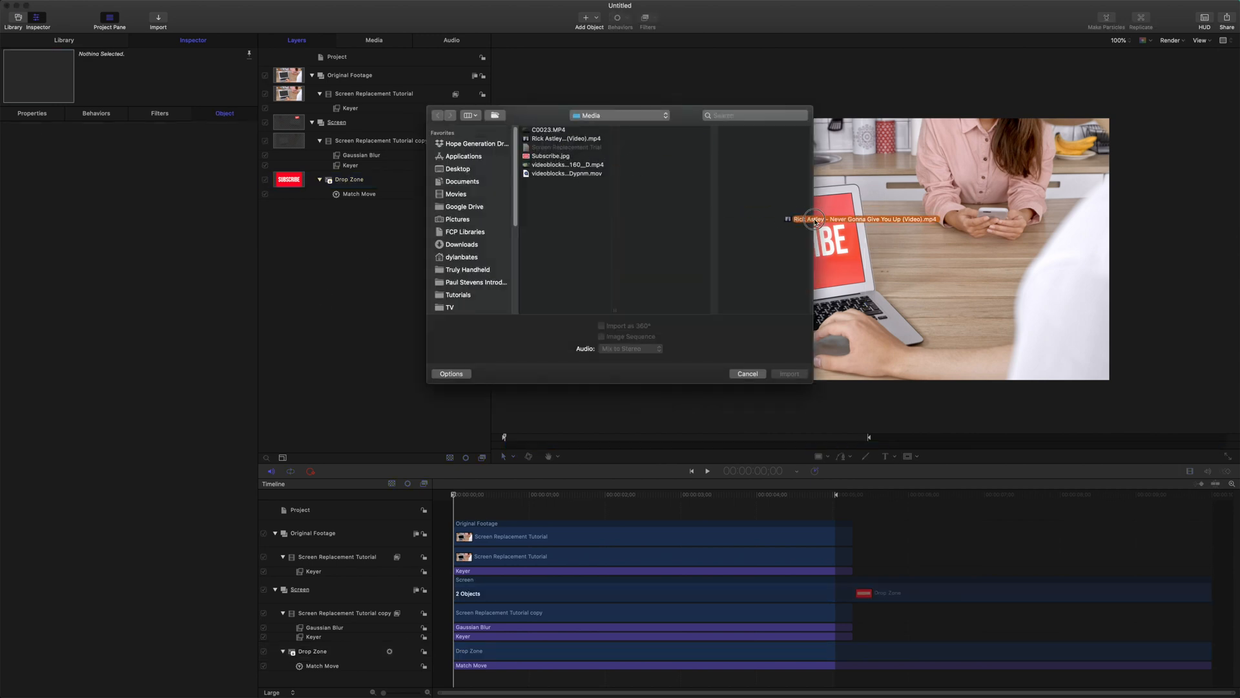
click(746, 373)
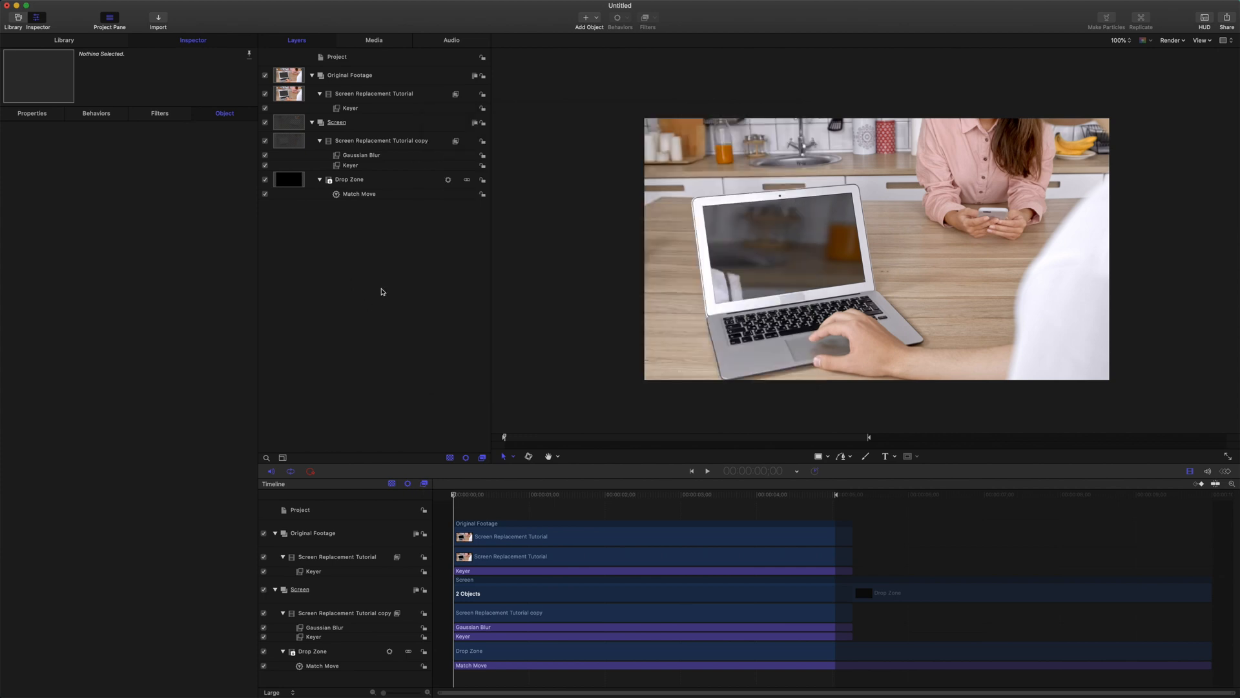
click(706, 471)
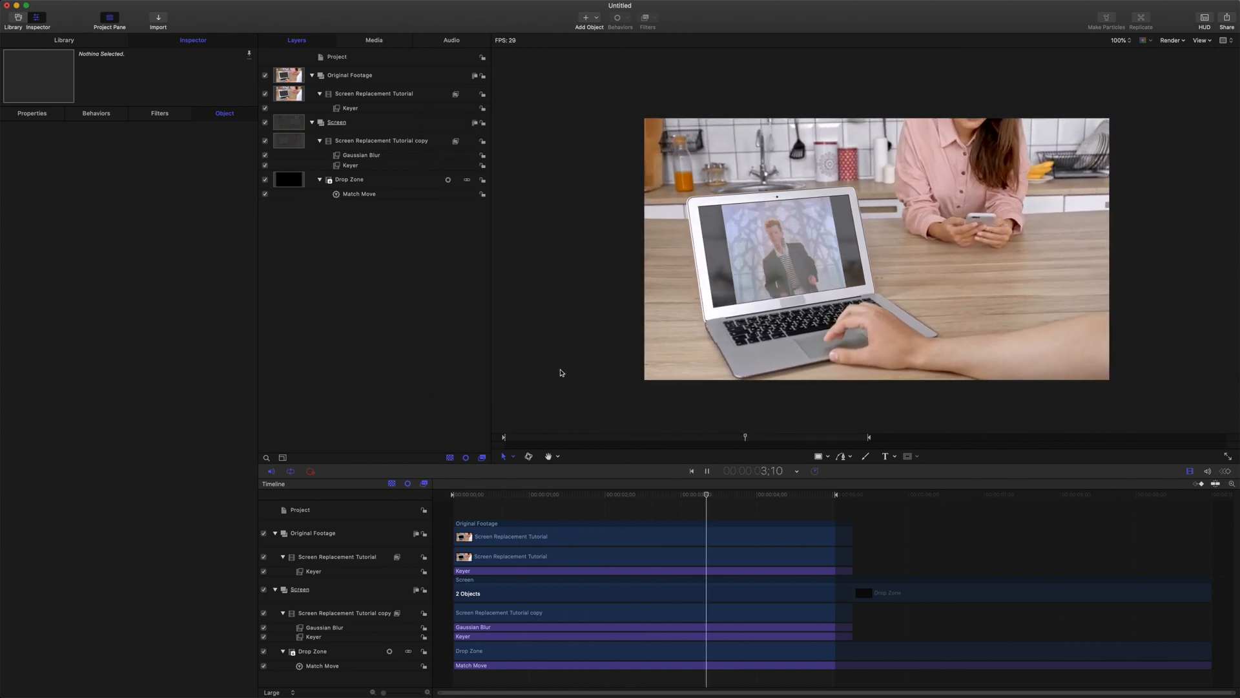
click(691, 471)
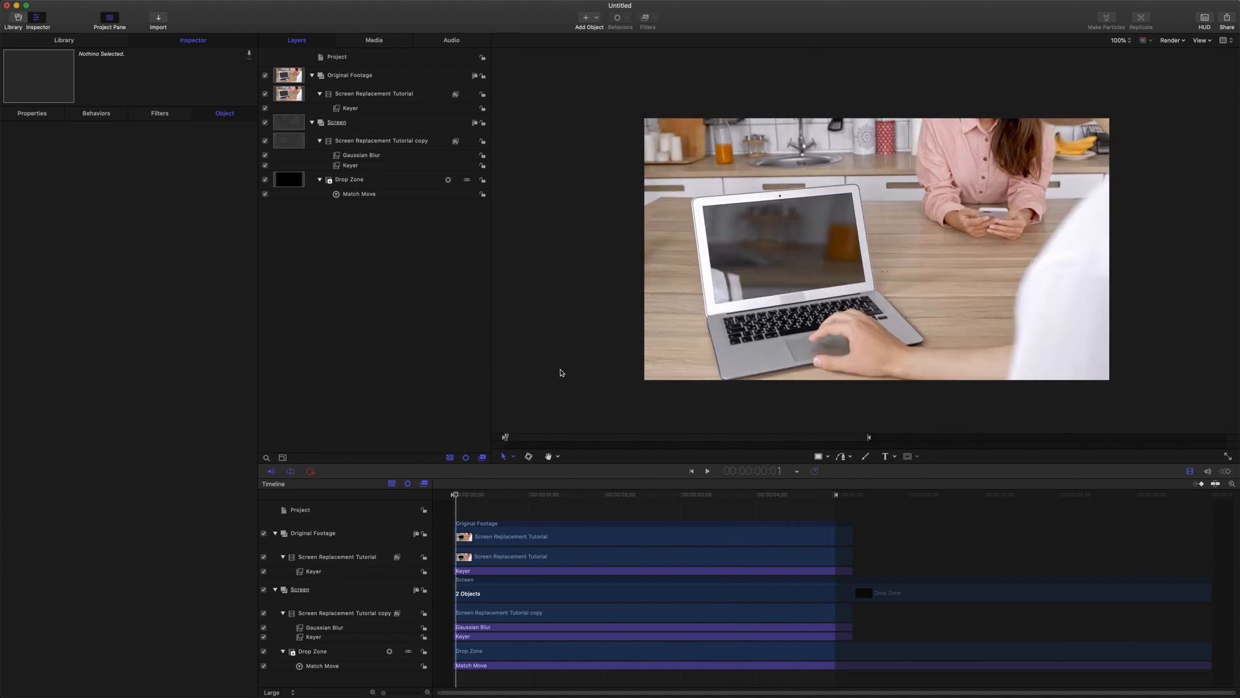